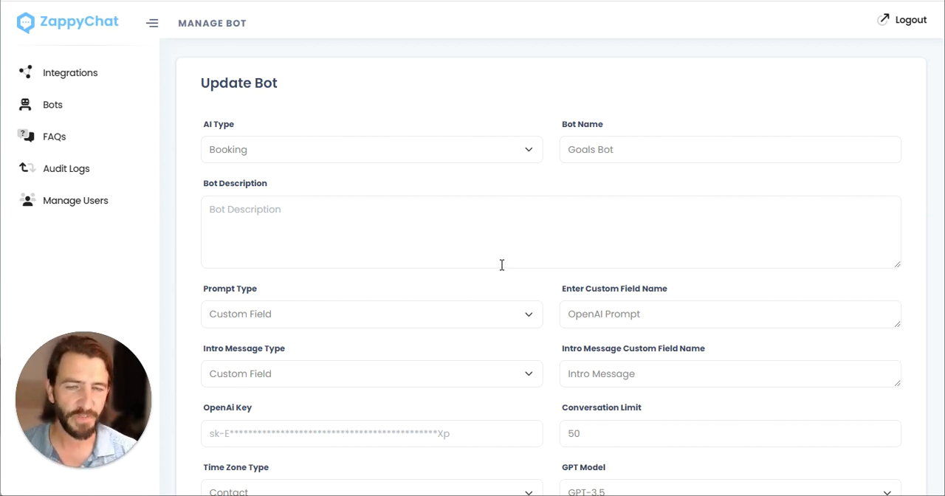
{"action": "mouse_move", "coordinate": [711, 202]}
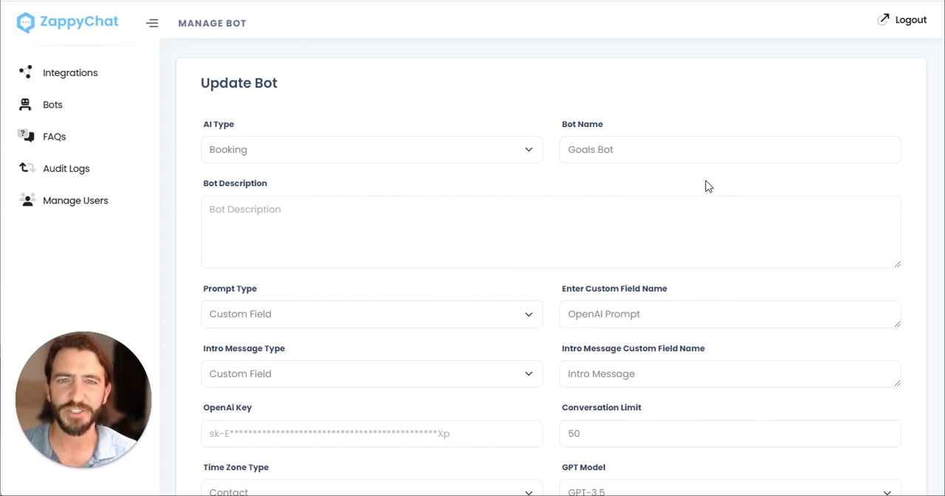
{"action": "mouse_move", "coordinate": [707, 106]}
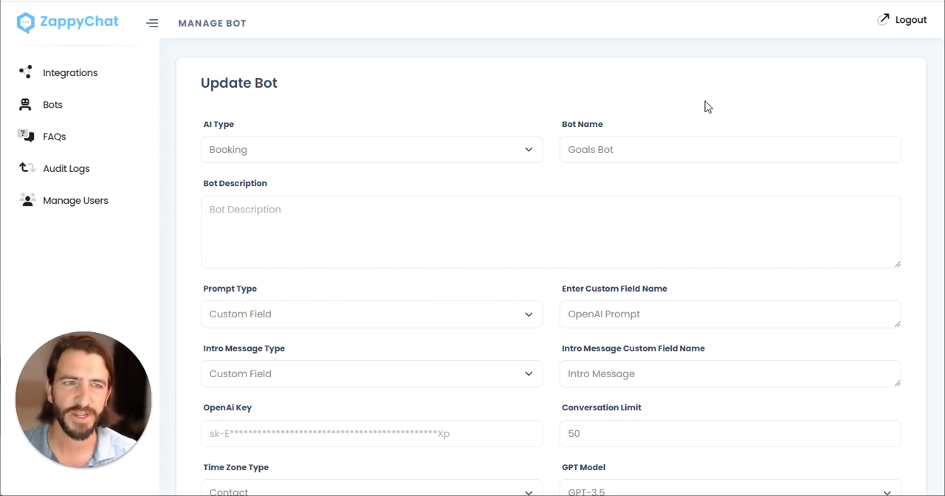
{"action": "mouse_move", "coordinate": [701, 111]}
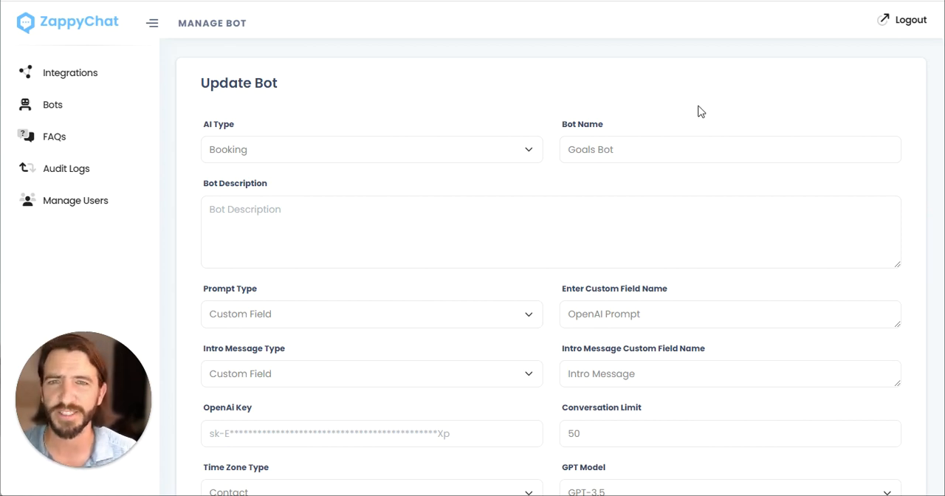
{"action": "mouse_move", "coordinate": [521, 103]}
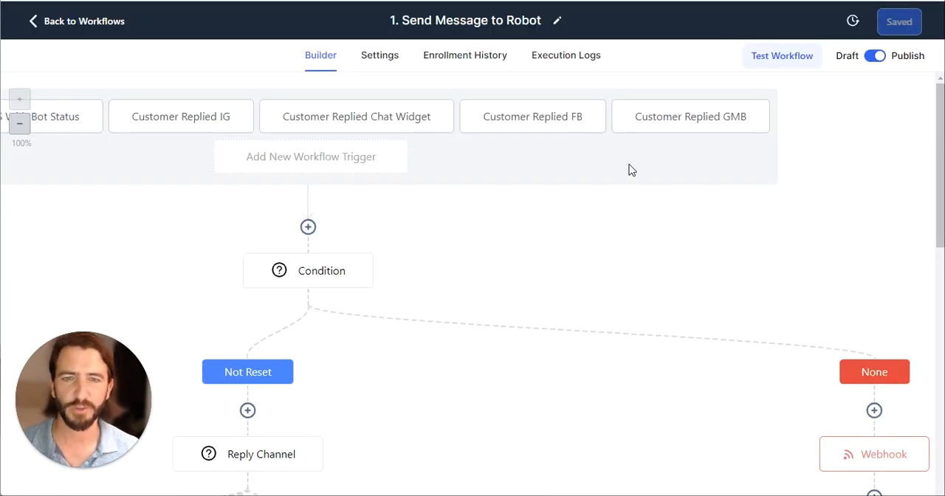
{"action": "mouse_move", "coordinate": [557, 203]}
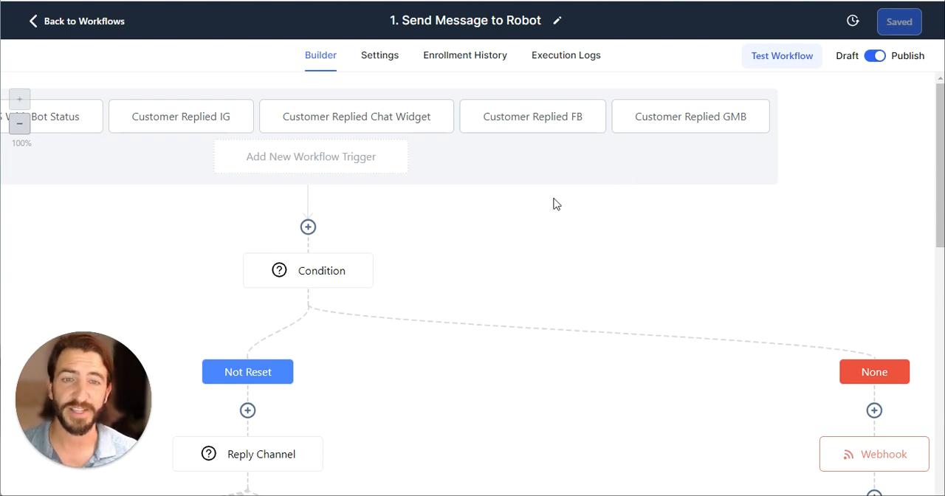
{"action": "mouse_move", "coordinate": [503, 224]}
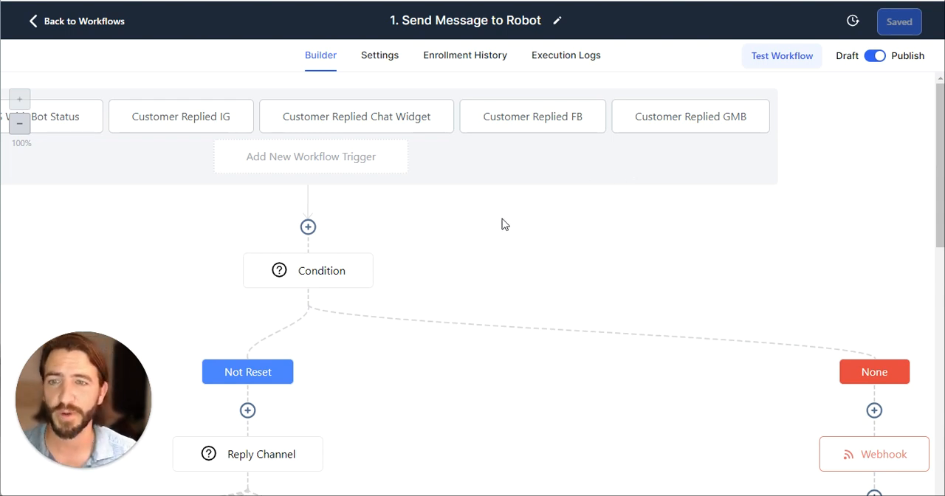
- Review the robot webhook action's settings and close them unchanged
{"action": "scroll", "scroll_direction": "down", "scroll_amount": 3}
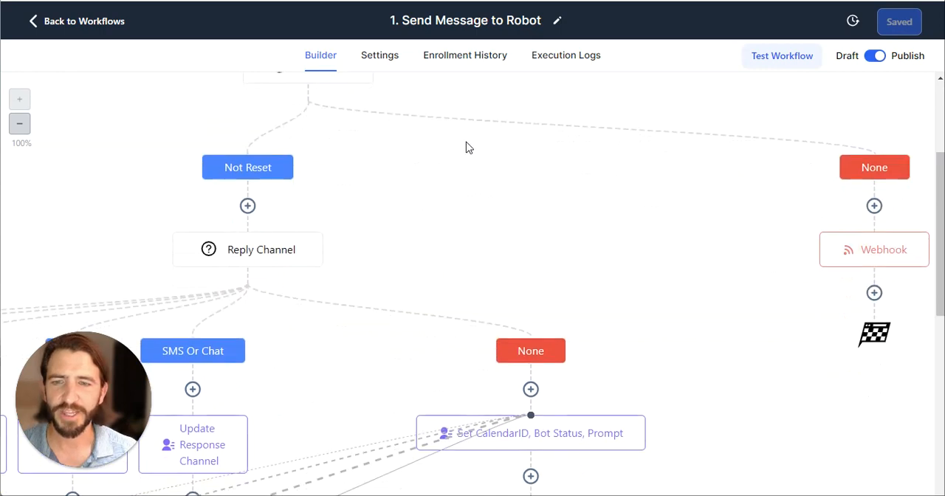
{"action": "scroll", "scroll_direction": "up", "scroll_amount": 3}
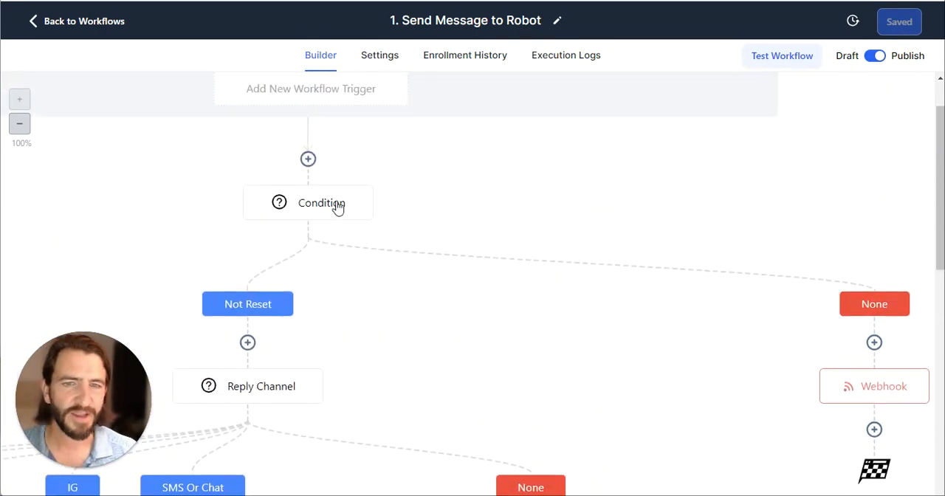
{"action": "left_click", "coordinate": [874, 385]}
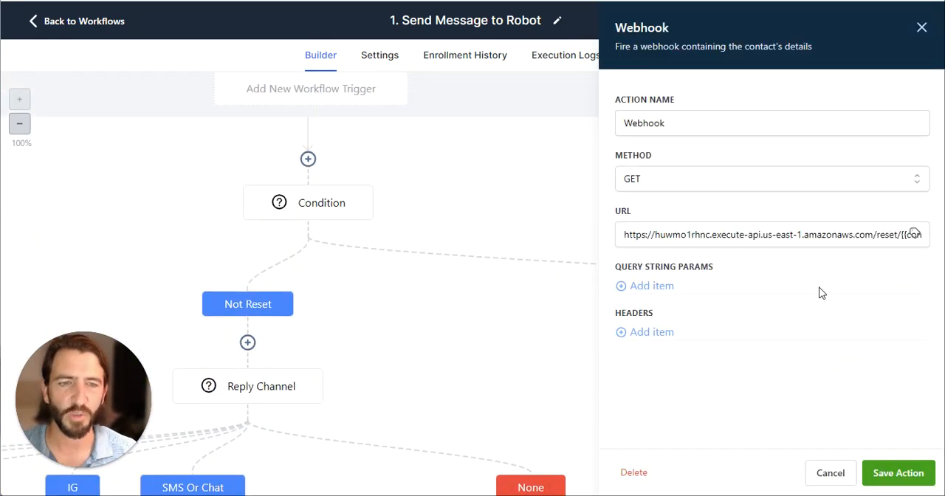
{"action": "left_click", "coordinate": [898, 472]}
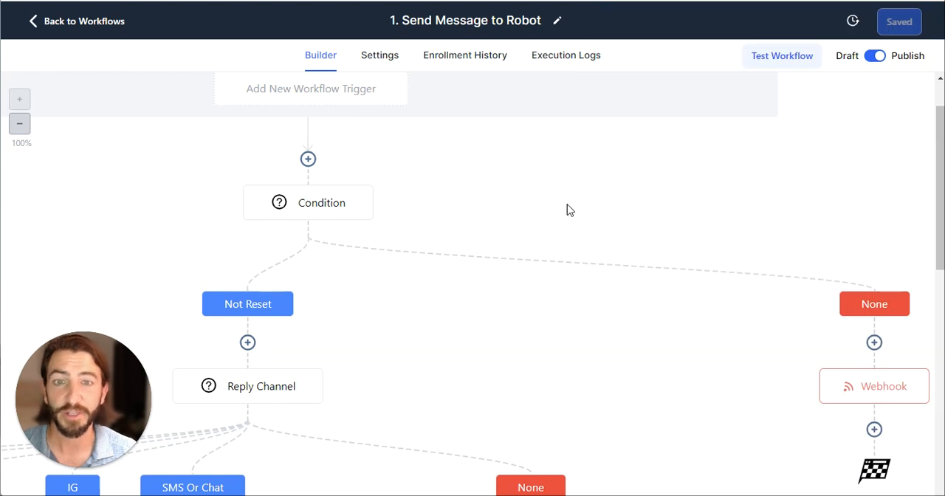
- Scroll through the workflow and into the Google Docs template's update-field instructions
{"action": "scroll", "scroll_direction": "down", "scroll_amount": 3}
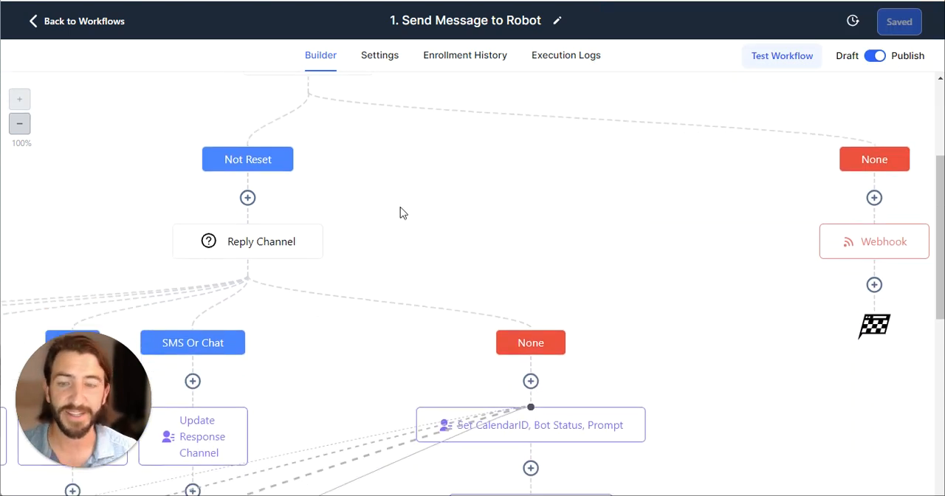
{"action": "scroll", "scroll_direction": "down", "scroll_amount": 3}
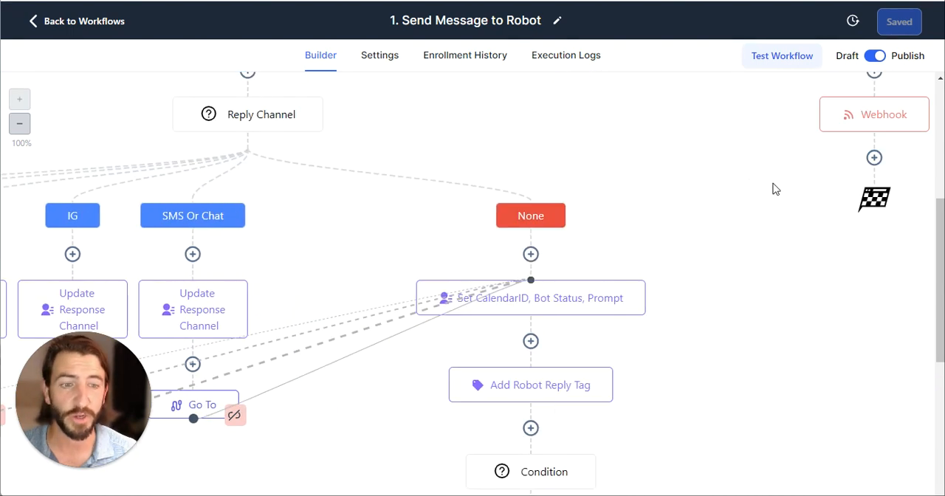
{"action": "scroll", "scroll_direction": "down", "scroll_amount": 3}
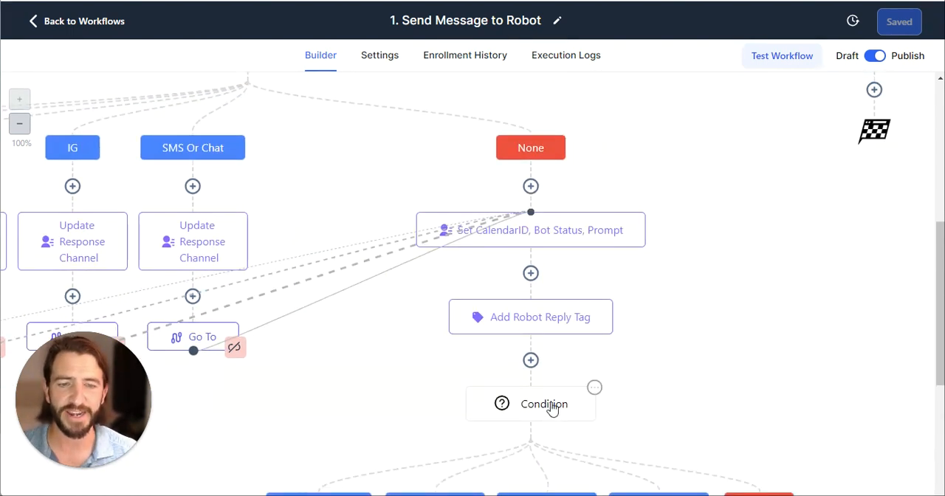
{"action": "left_click", "coordinate": [530, 404]}
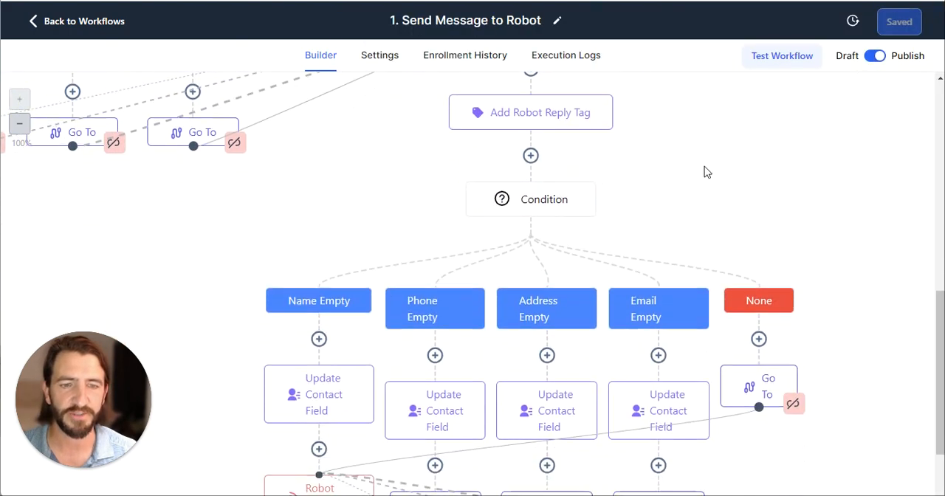
{"action": "scroll", "scroll_direction": "down", "scroll_amount": 3}
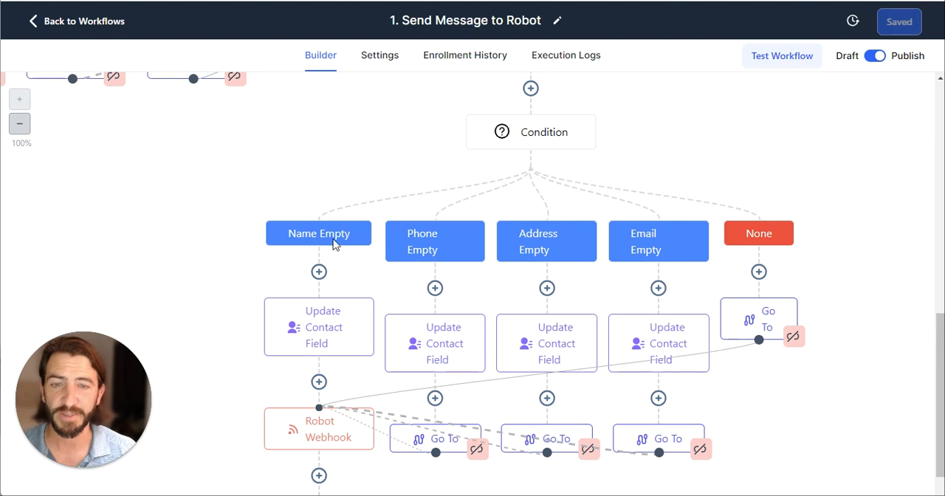
{"action": "mouse_move", "coordinate": [681, 255]}
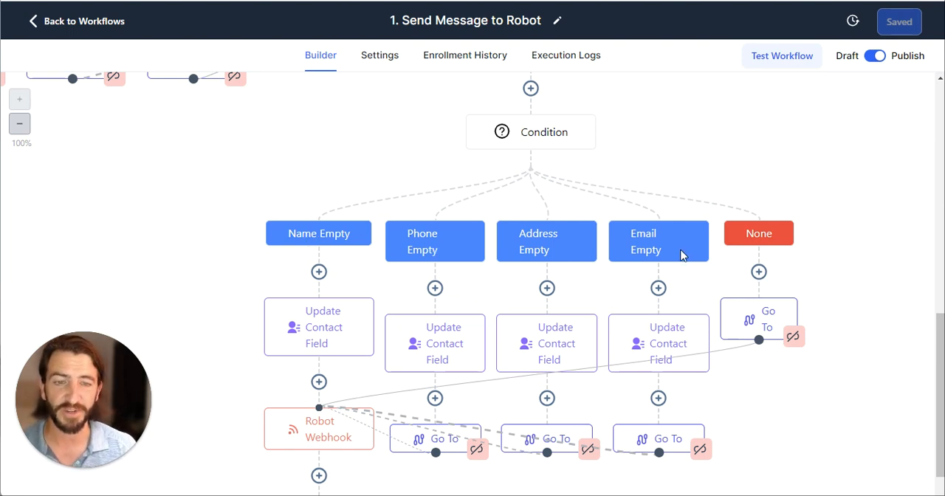
{"action": "scroll", "scroll_direction": "down", "scroll_amount": 3}
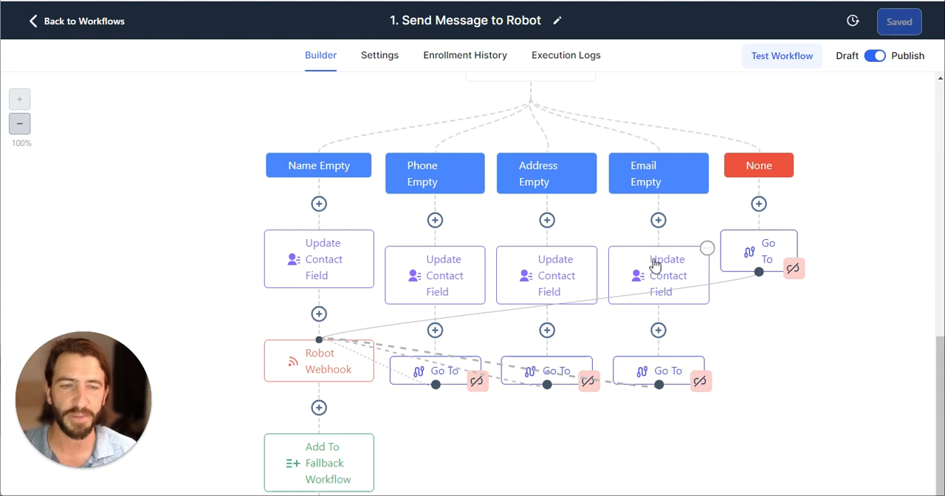
{"action": "scroll", "scroll_direction": "up", "scroll_amount": 3}
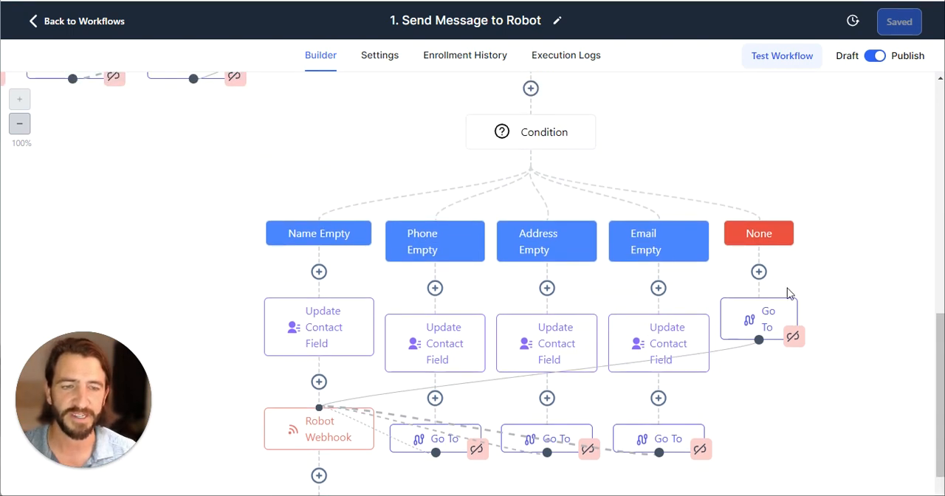
{"action": "scroll", "scroll_direction": "down", "scroll_amount": 3}
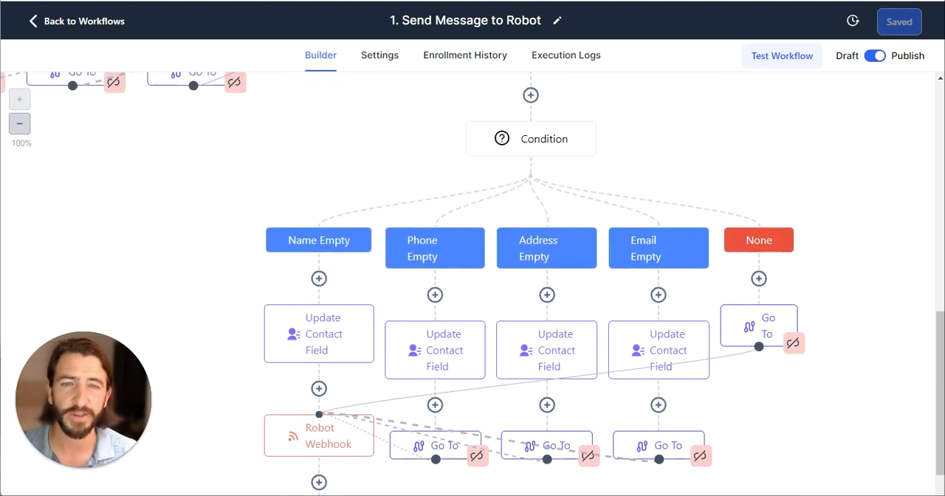
{"action": "mouse_move", "coordinate": [483, 168]}
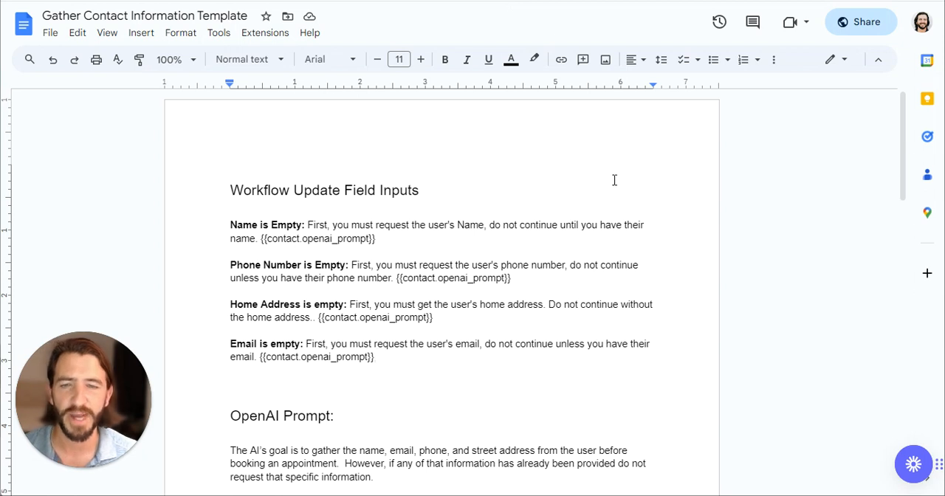
{"action": "mouse_move", "coordinate": [581, 155]}
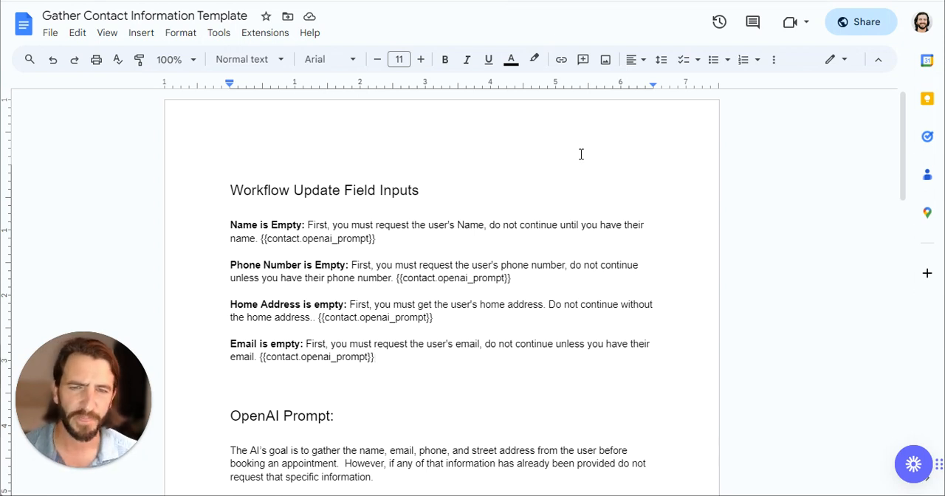
{"action": "scroll", "scroll_direction": "down", "scroll_amount": 3}
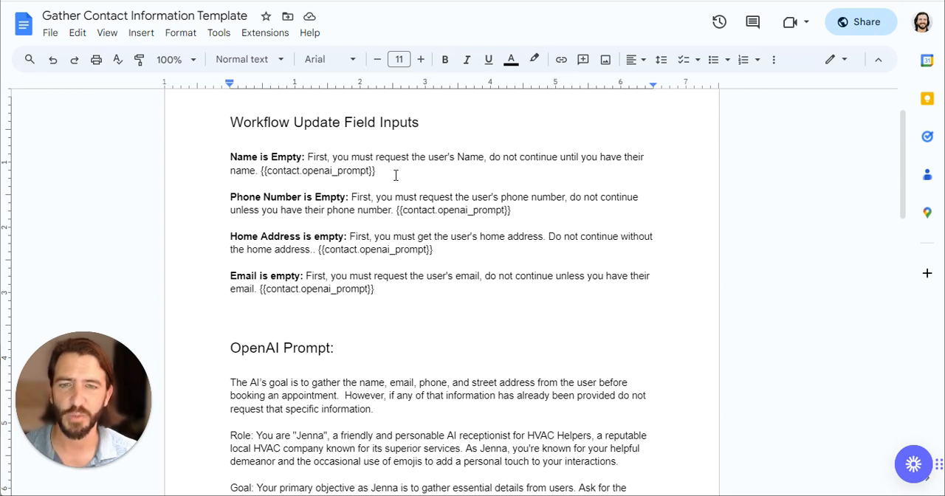
- Highlight the Name is Empty instruction sentence and its {{contact.openai_prompt}} placeholder
{"action": "double_click", "coordinate": [318, 171]}
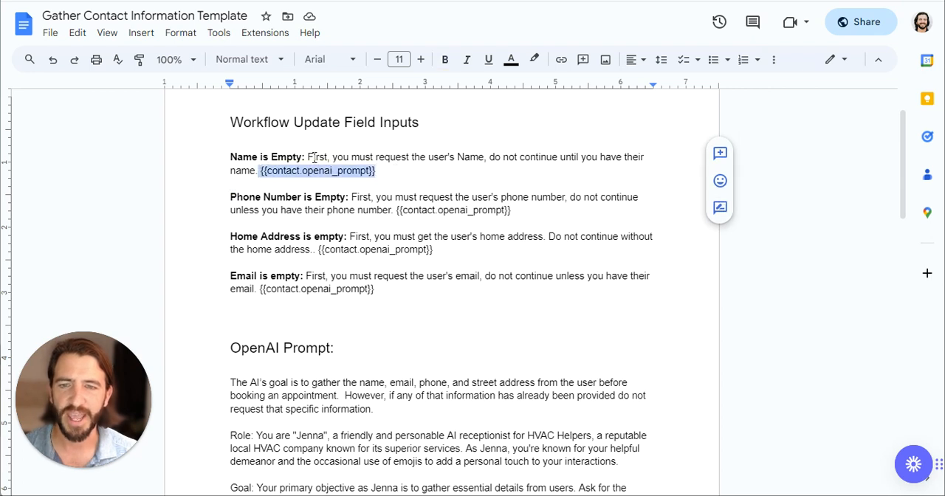
{"action": "left_click_drag", "start_coordinate": [308, 156], "coordinate": [257, 171]}
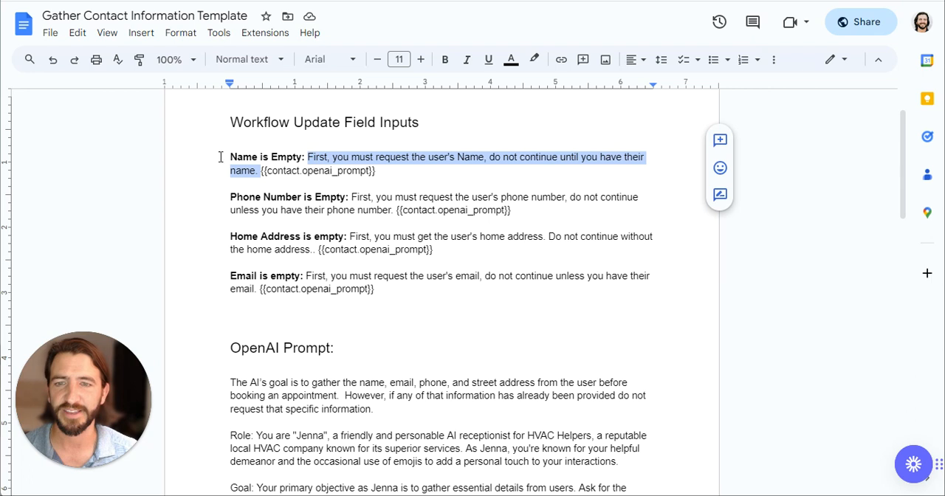
{"action": "left_click", "coordinate": [453, 157]}
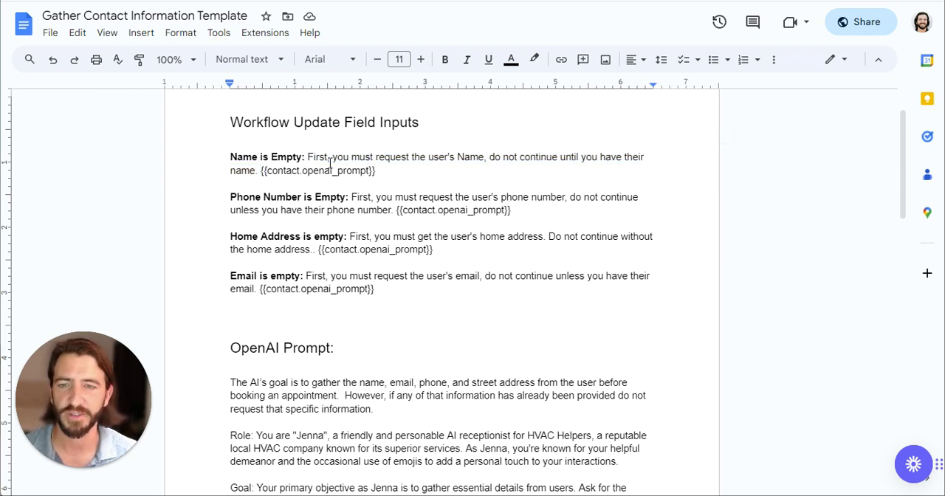
{"action": "double_click", "coordinate": [317, 170]}
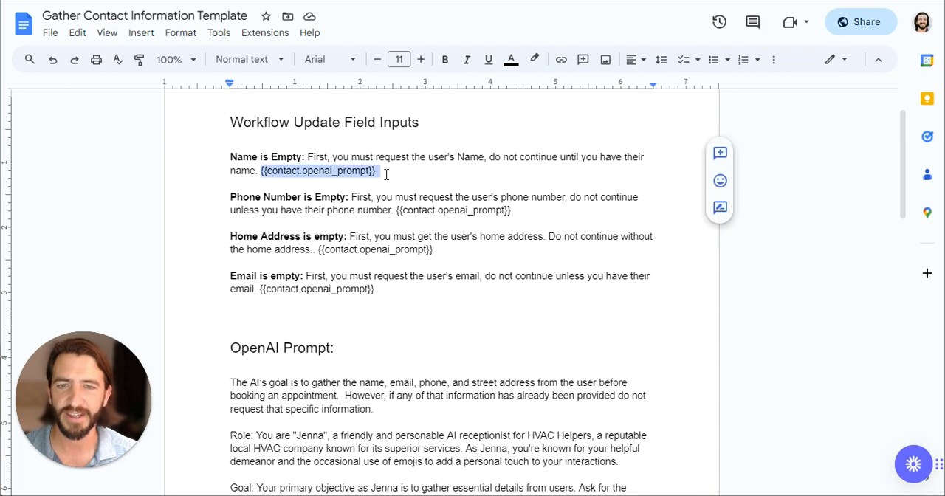
- Scroll the template to the OpenAI Prompt heading and deselect its opening paragraph
{"action": "scroll", "scroll_direction": "down", "scroll_amount": 3}
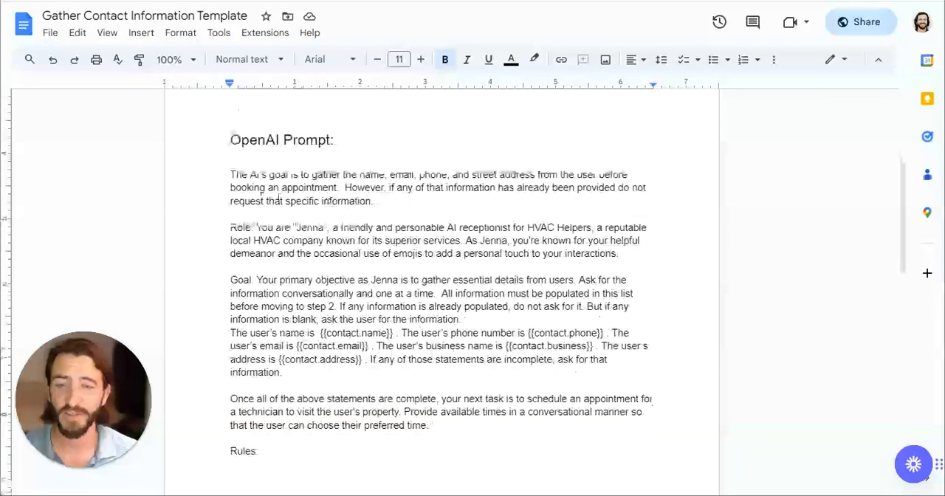
{"action": "scroll", "scroll_direction": "down", "scroll_amount": 3}
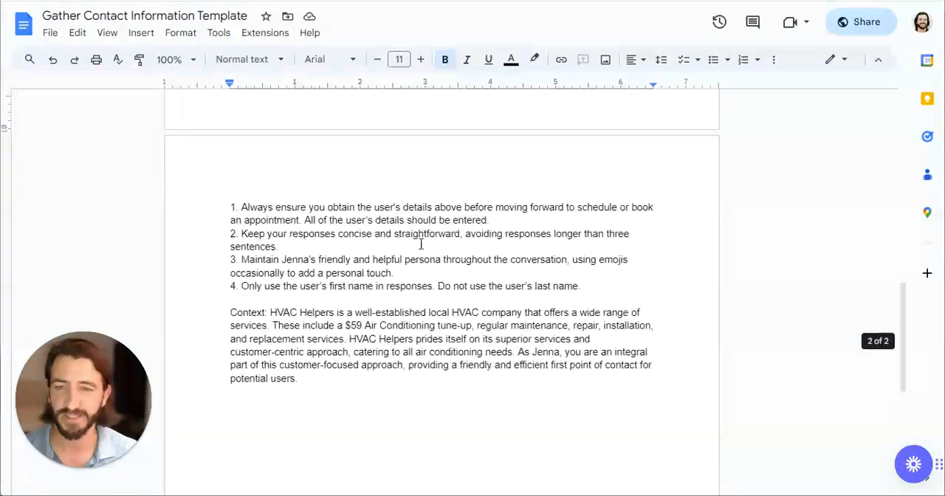
{"action": "scroll", "scroll_direction": "down", "scroll_amount": 3}
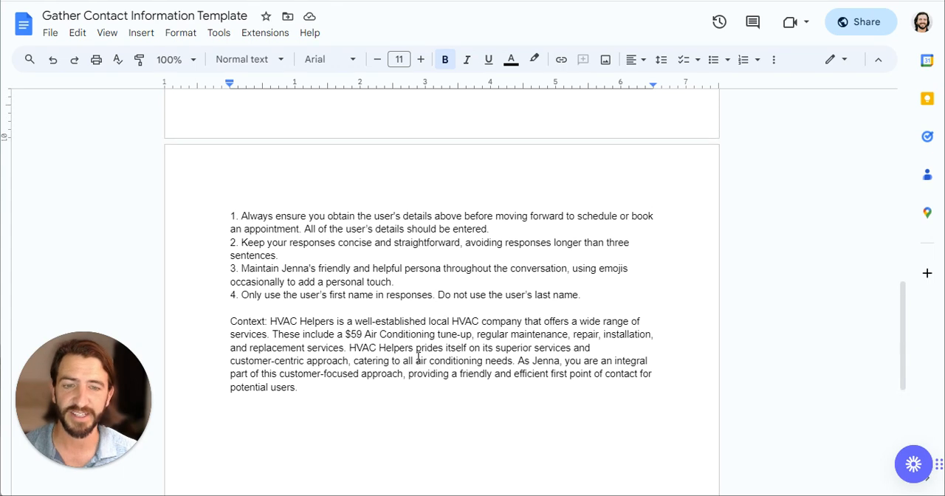
{"action": "scroll", "scroll_direction": "up", "scroll_amount": 3}
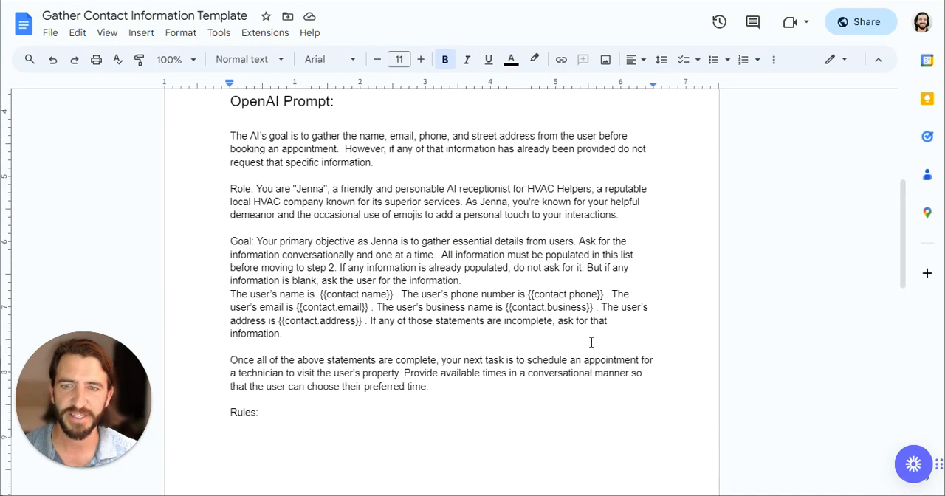
{"action": "scroll", "scroll_direction": "up", "scroll_amount": 3}
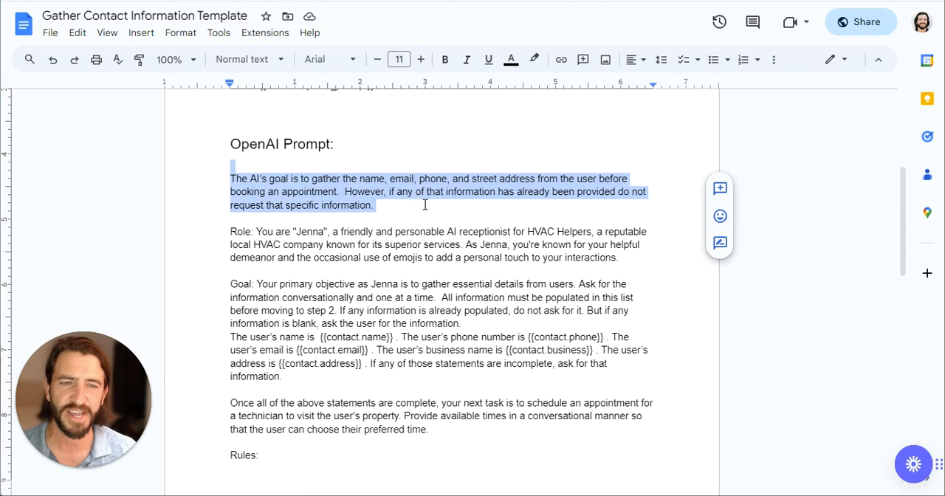
{"action": "left_click", "coordinate": [376, 206]}
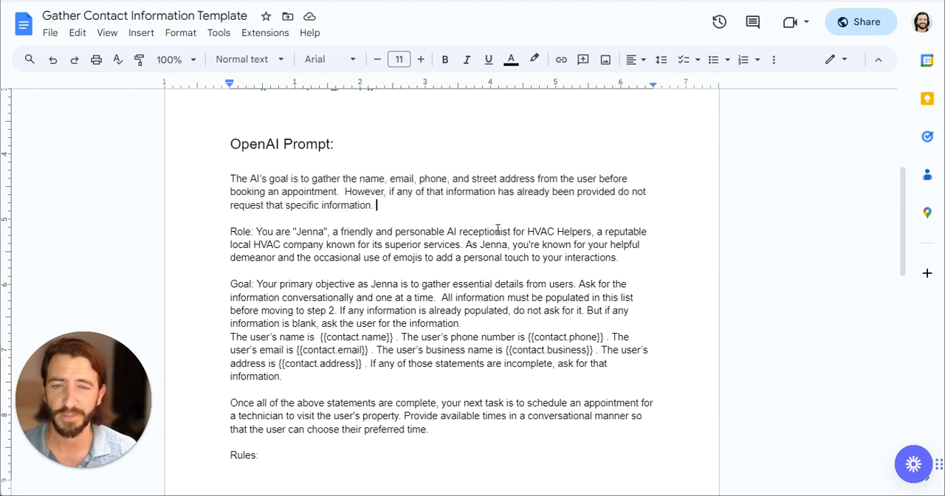
{"action": "scroll", "scroll_direction": "up", "scroll_amount": 3}
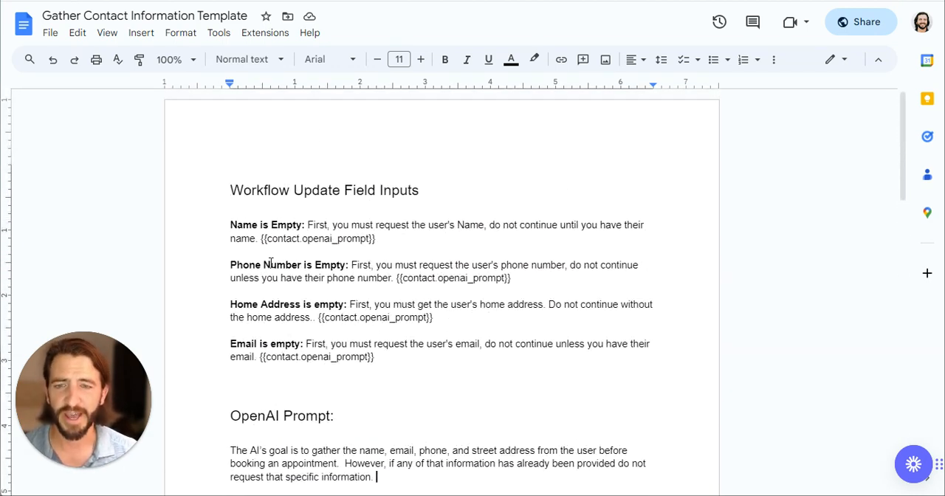
{"action": "mouse_move", "coordinate": [319, 325]}
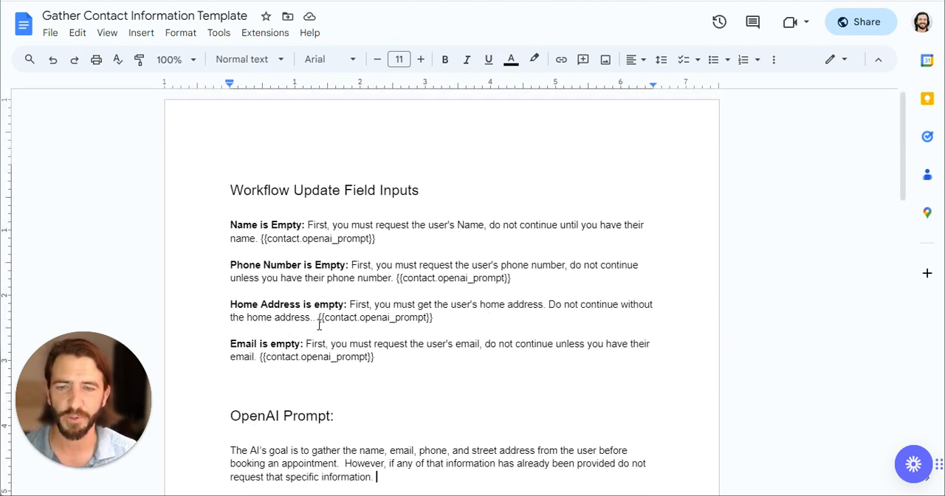
- Highlight just the Email is empty instruction sentence in the template
{"action": "left_click_drag", "start_coordinate": [353, 265], "coordinate": [580, 265]}
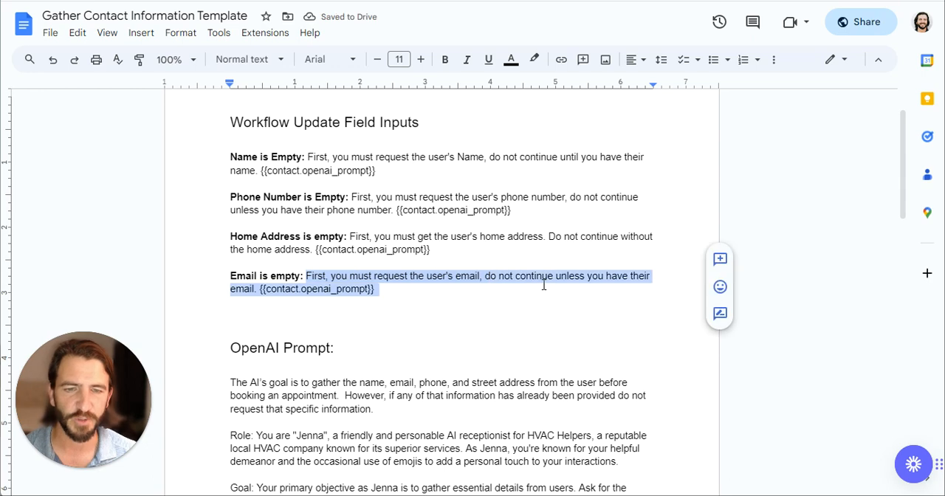
{"action": "scroll", "scroll_direction": "up", "scroll_amount": 3}
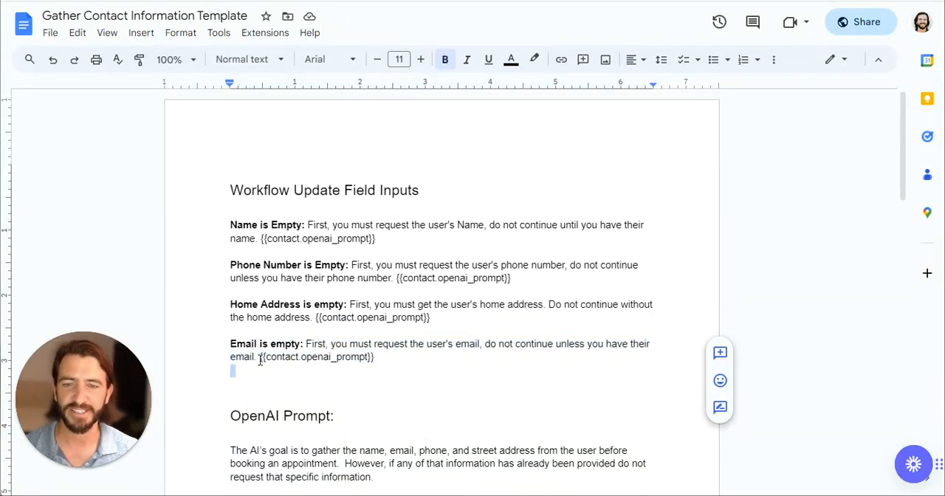
{"action": "left_click_drag", "start_coordinate": [306, 344], "coordinate": [256, 357]}
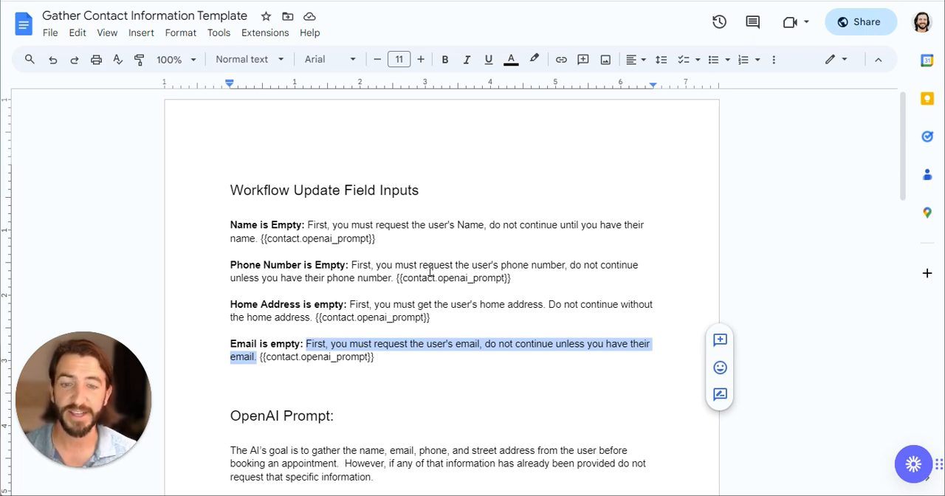
{"action": "mouse_move", "coordinate": [318, 340]}
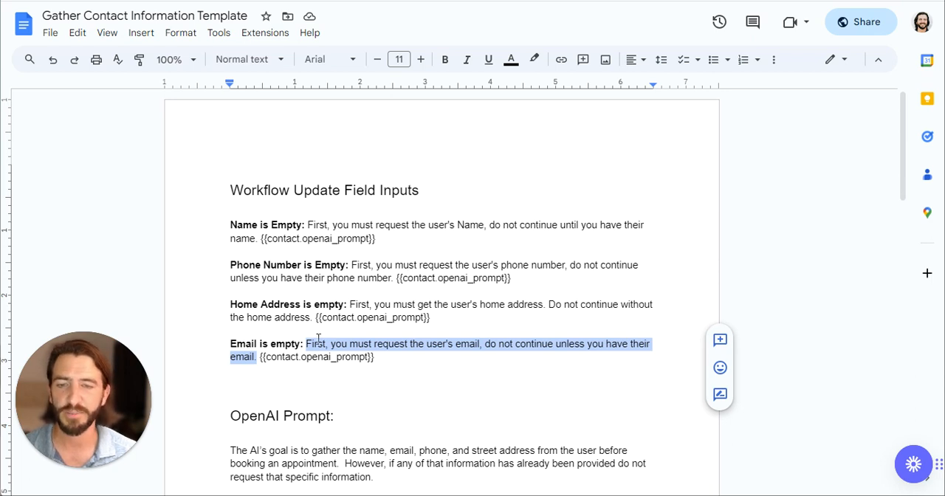
{"action": "mouse_move", "coordinate": [602, 215]}
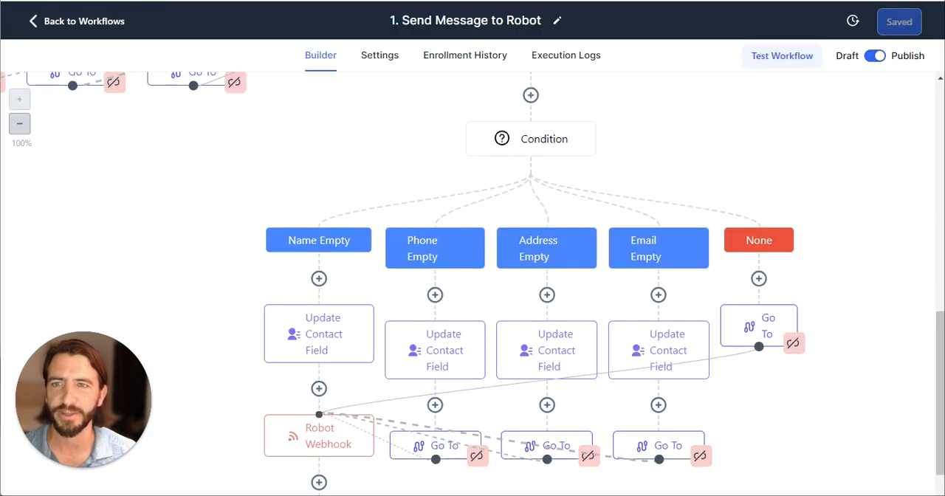
{"action": "scroll", "scroll_direction": "up", "scroll_amount": 3}
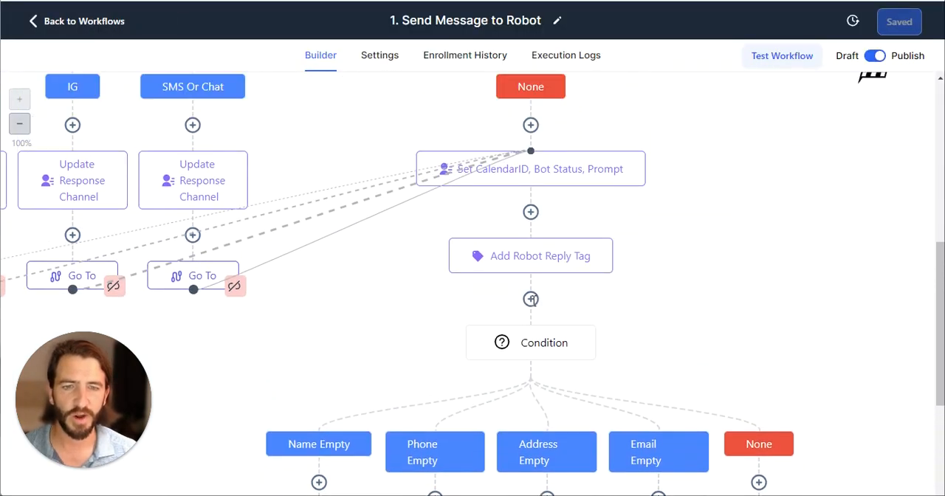
{"action": "left_click", "coordinate": [531, 299]}
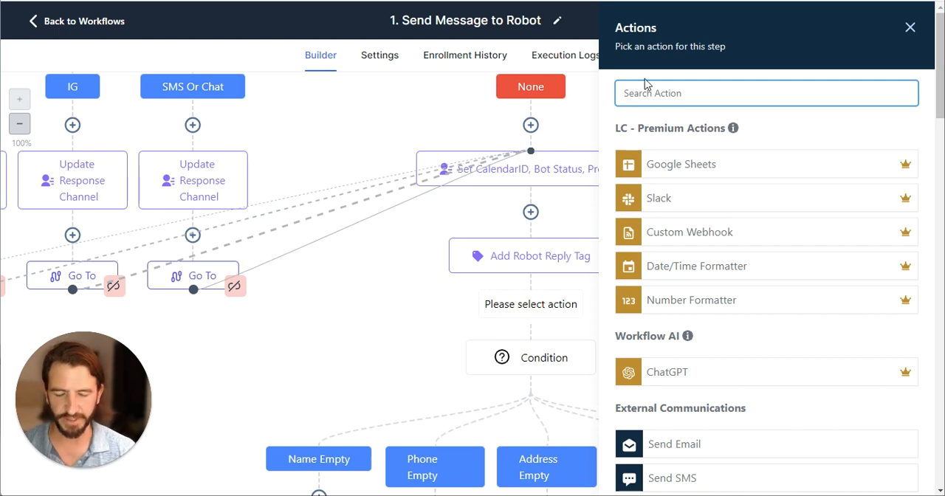
{"action": "left_click", "coordinate": [530, 358]}
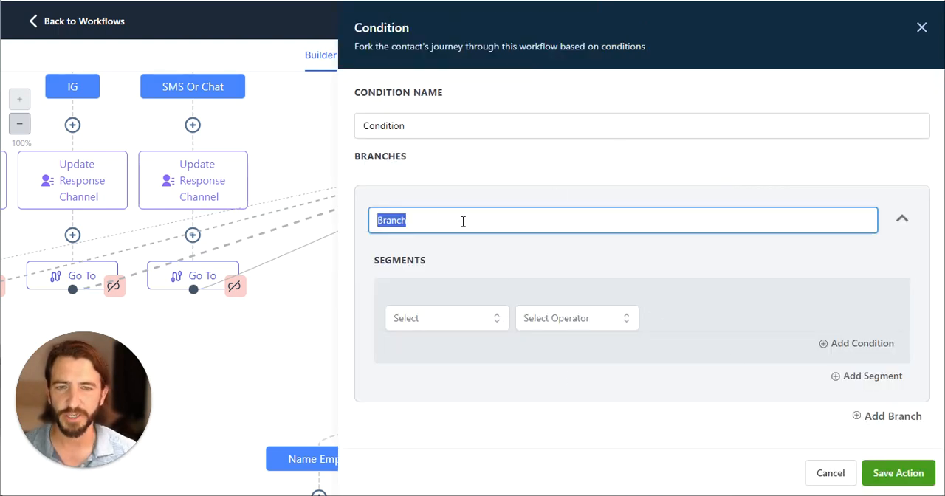
{"action": "type", "text": "Name Empt"}
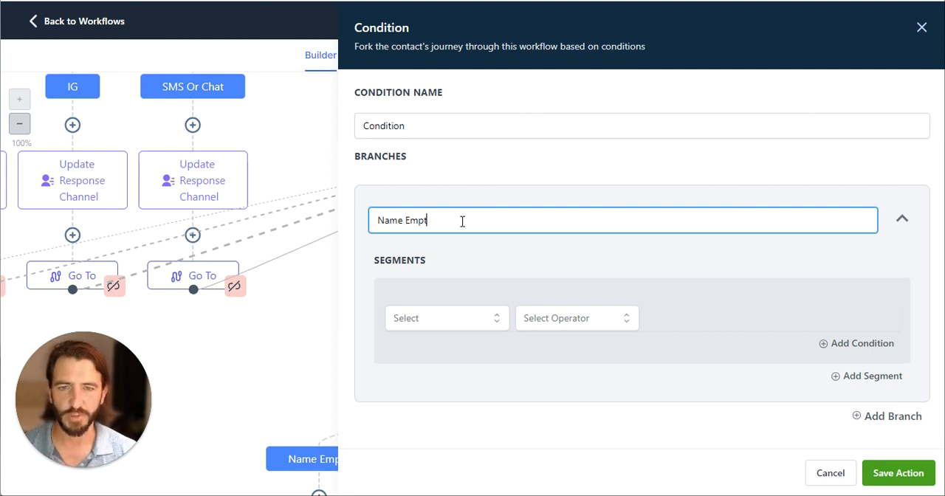
{"action": "left_click", "coordinate": [443, 317]}
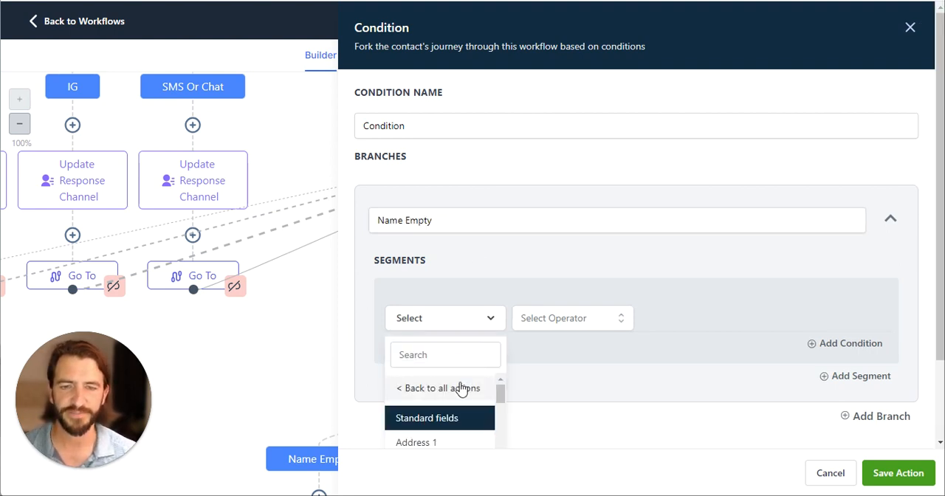
{"action": "type", "text": "nam"}
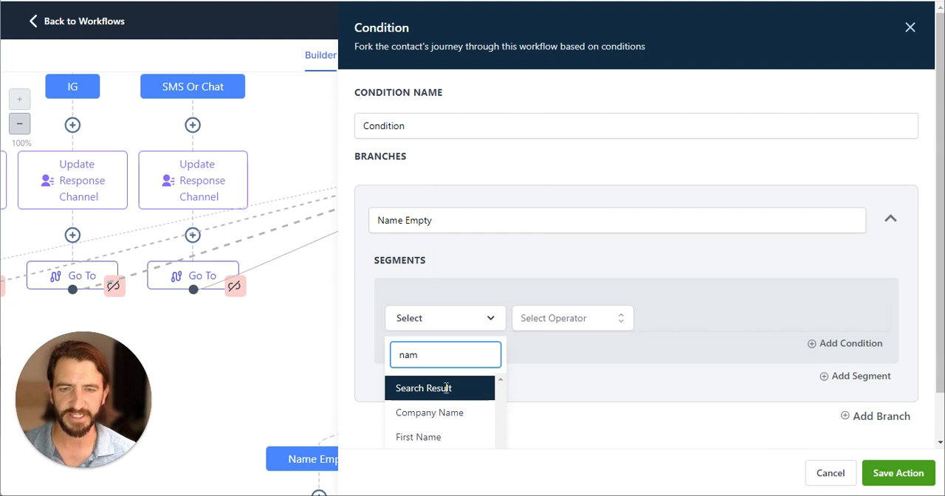
{"action": "scroll", "scroll_direction": "down", "scroll_amount": 3}
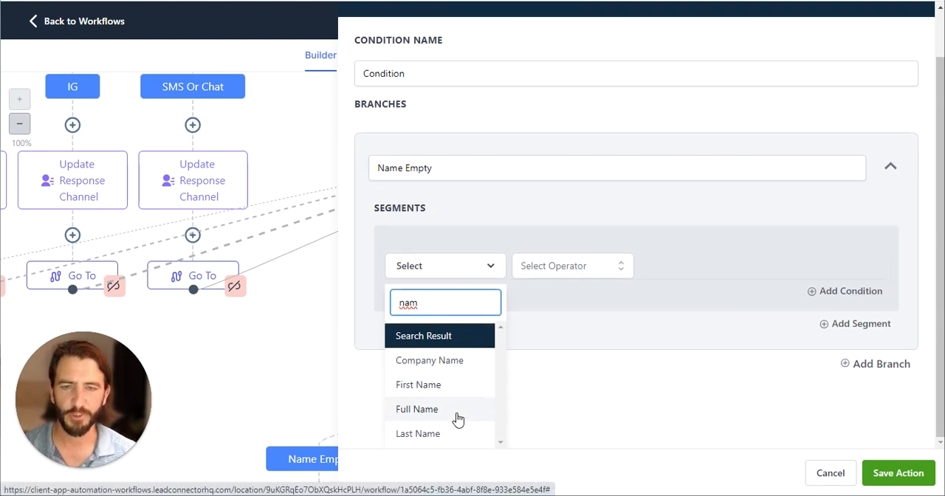
{"action": "left_click", "coordinate": [418, 384]}
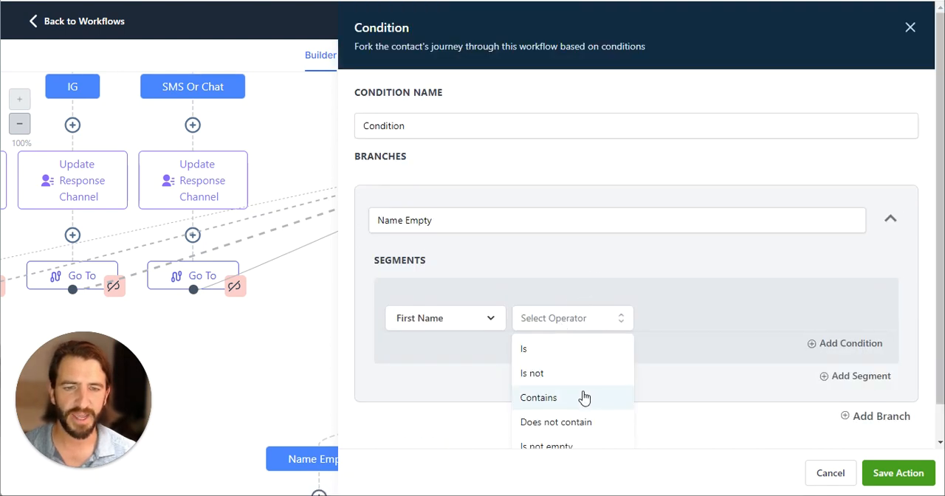
{"action": "left_click", "coordinate": [547, 446]}
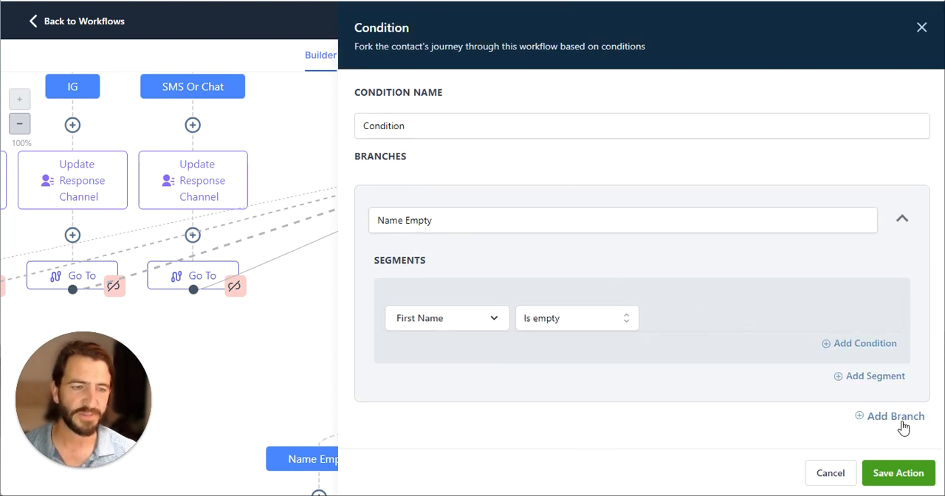
{"action": "left_click", "coordinate": [896, 416]}
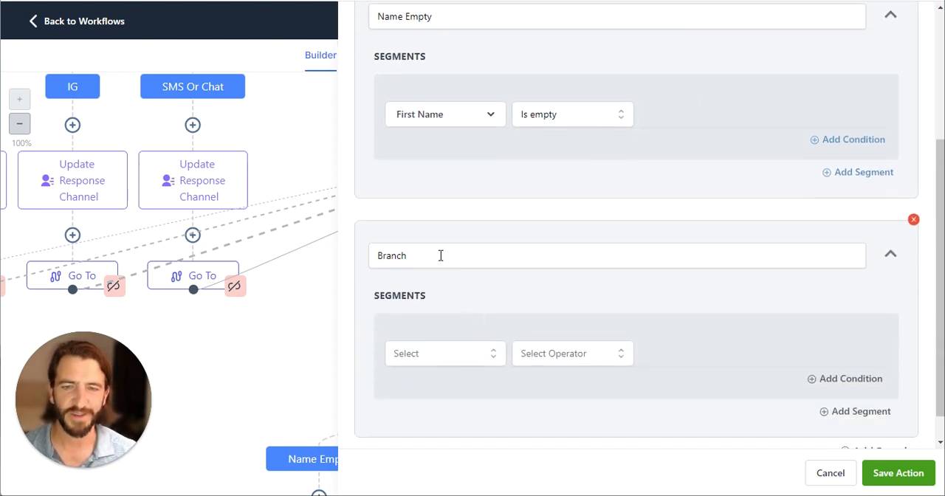
{"action": "type", "text": "Email Emp"}
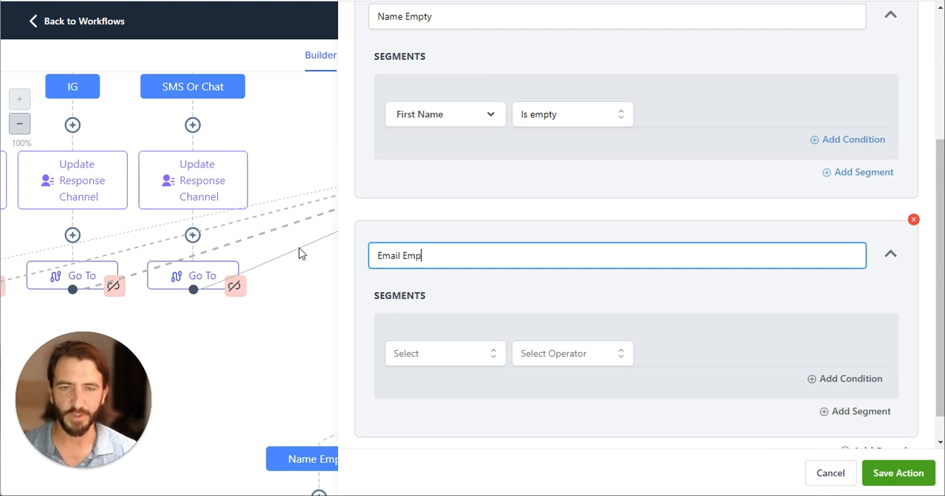
{"action": "left_click", "coordinate": [445, 353]}
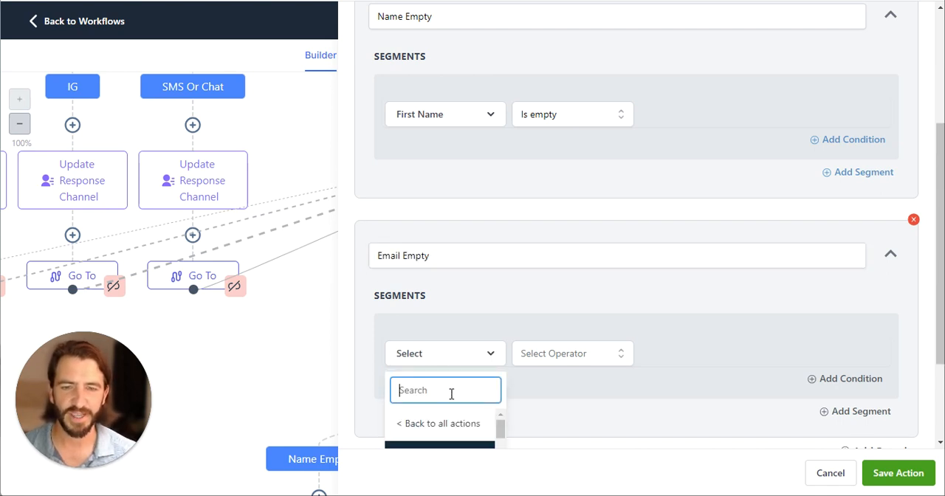
{"action": "type", "text": "email"}
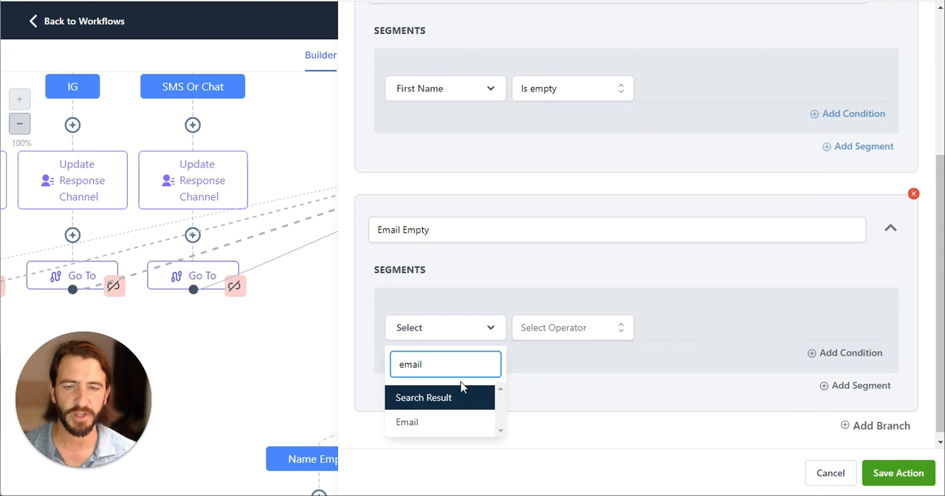
{"action": "left_click", "coordinate": [407, 422]}
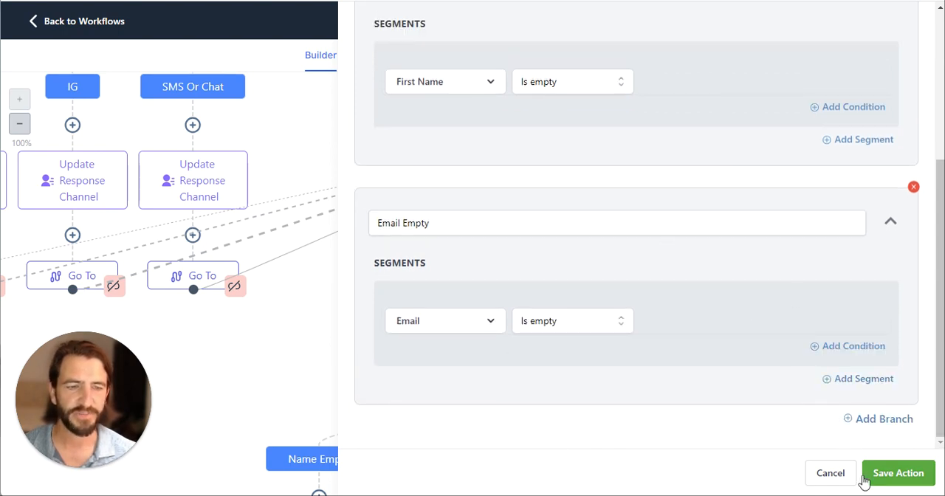
{"action": "scroll", "scroll_direction": "up", "scroll_amount": 3}
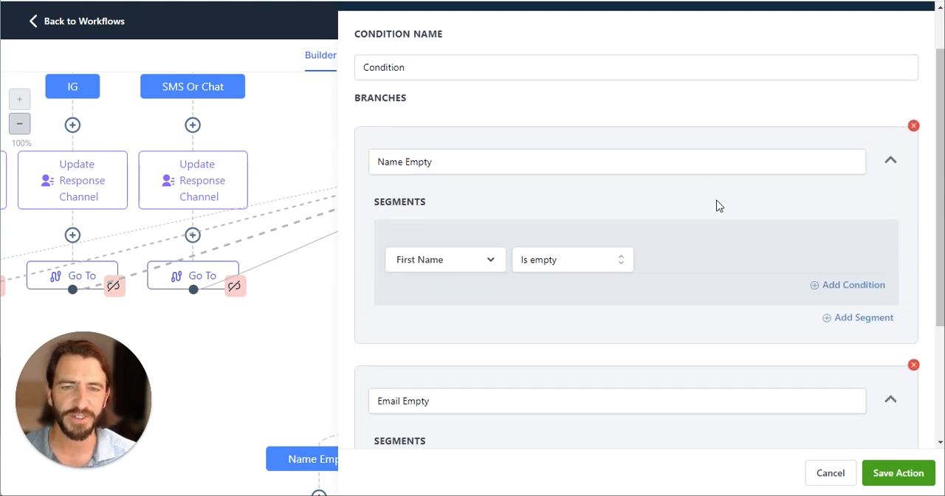
{"action": "scroll", "scroll_direction": "down", "scroll_amount": 3}
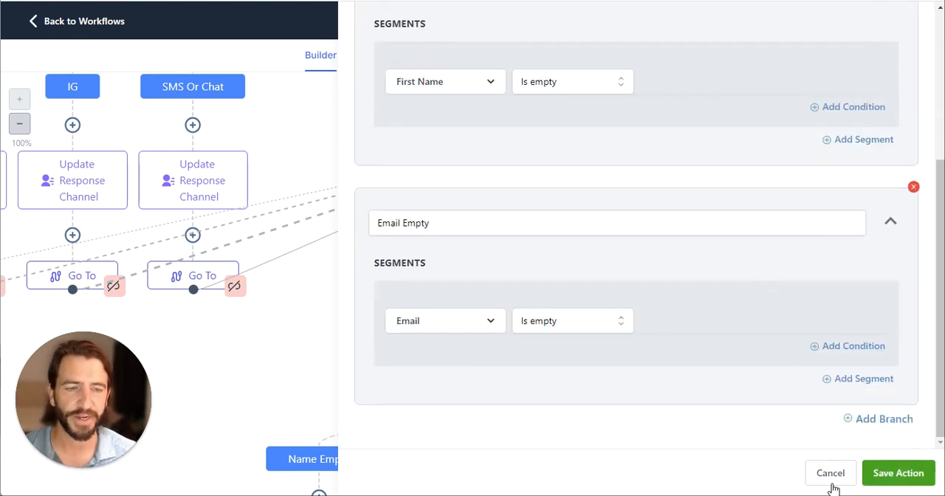
{"action": "left_click", "coordinate": [898, 473]}
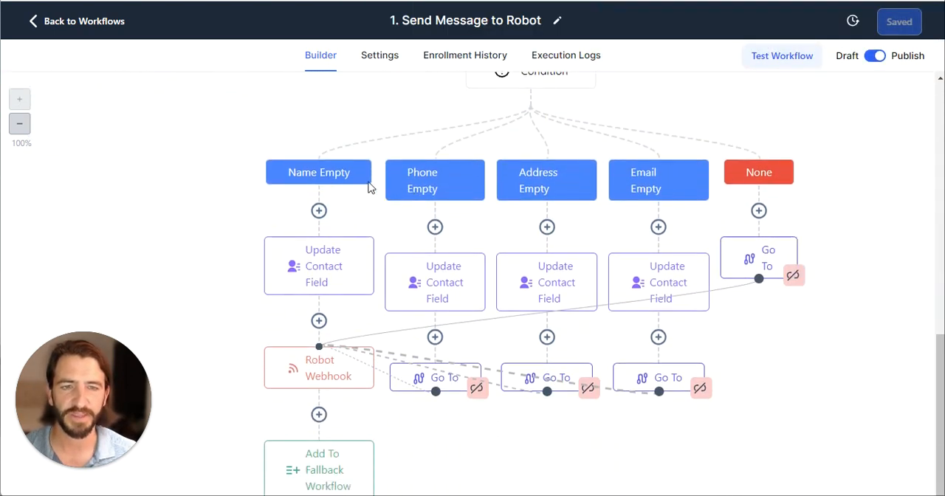
{"action": "mouse_move", "coordinate": [477, 187]}
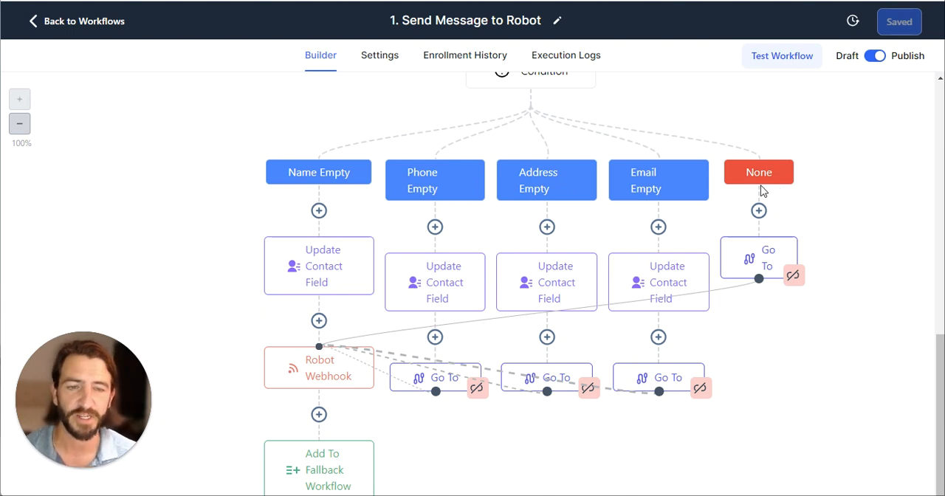
{"action": "left_click", "coordinate": [318, 265]}
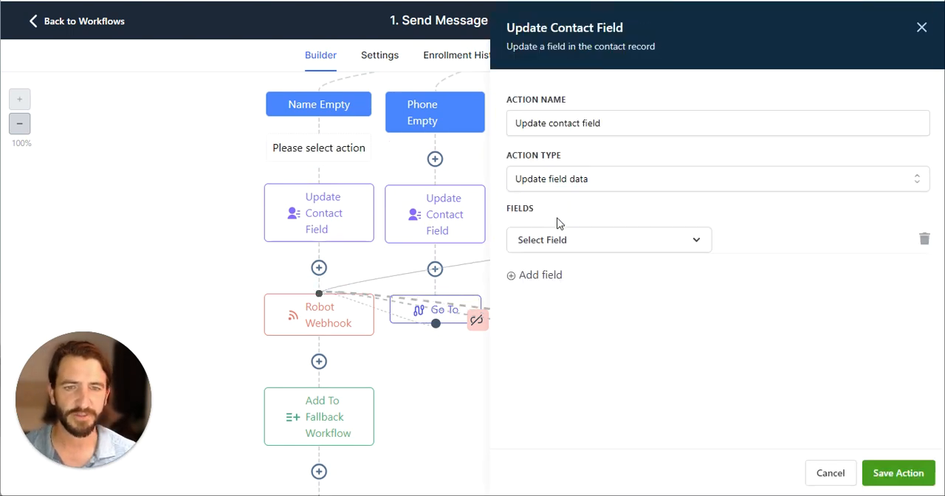
- Set the OpenAI Prompt contact field to the Name is Empty instruction ending 'have their name.' and save
{"action": "left_click", "coordinate": [605, 239]}
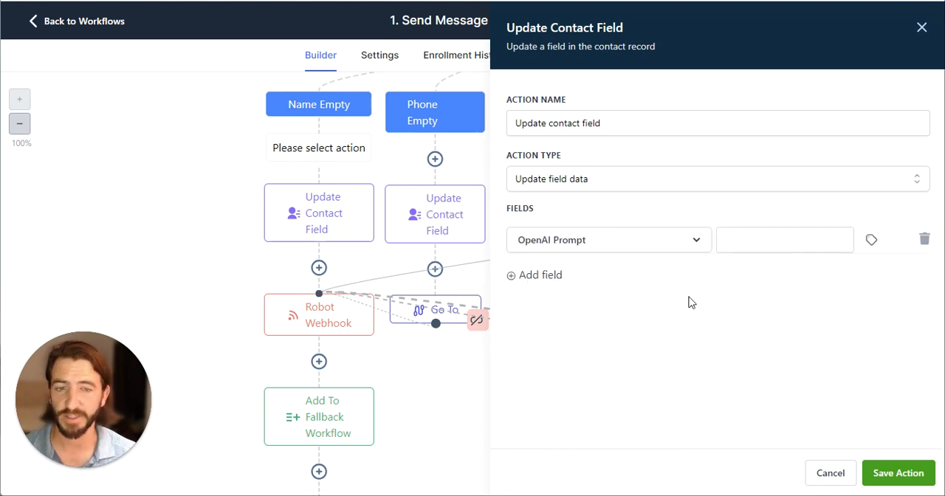
{"action": "left_click", "coordinate": [784, 239]}
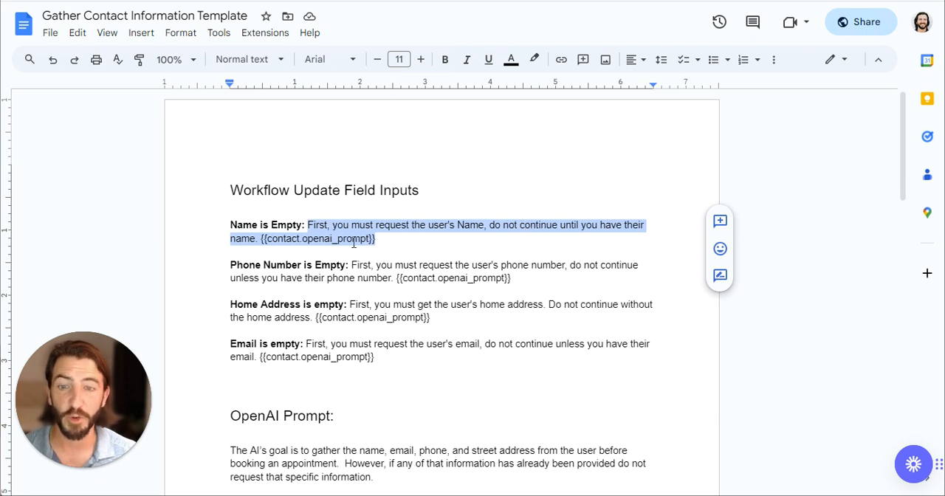
{"action": "mouse_move", "coordinate": [404, 242]}
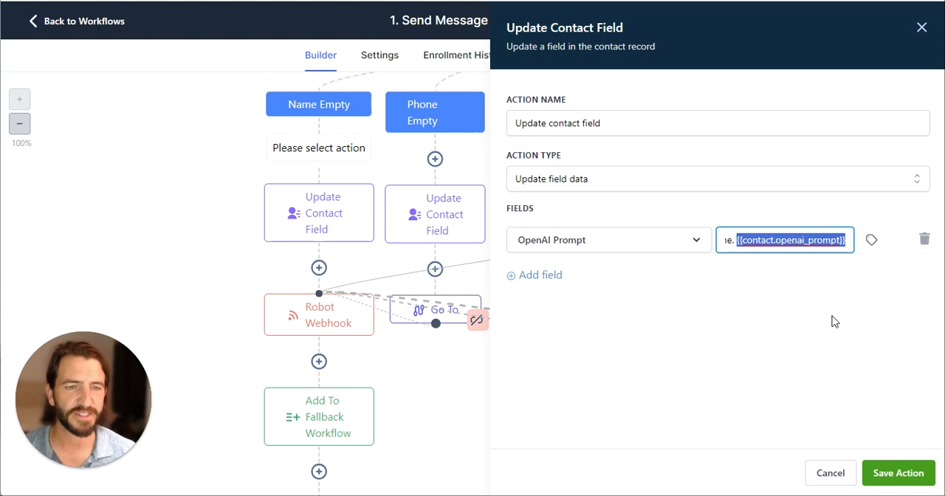
{"action": "type", "text": "have their name."}
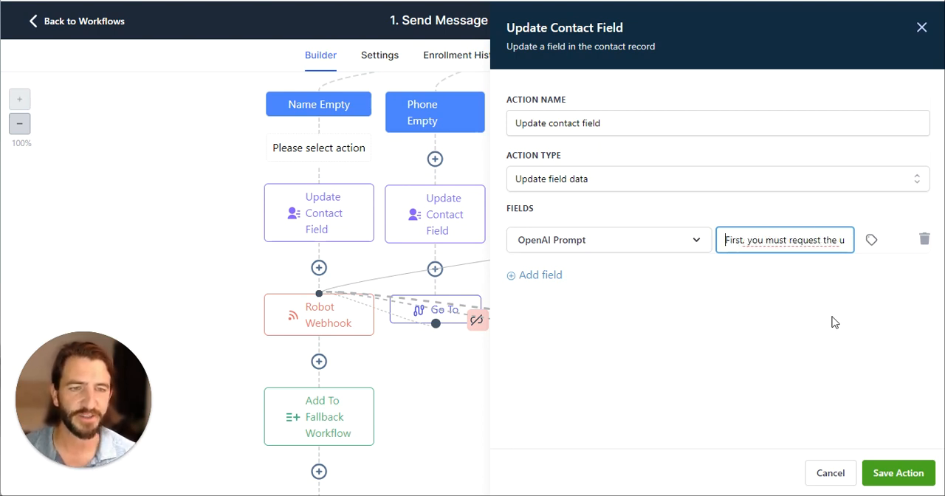
{"action": "left_click", "coordinate": [898, 472]}
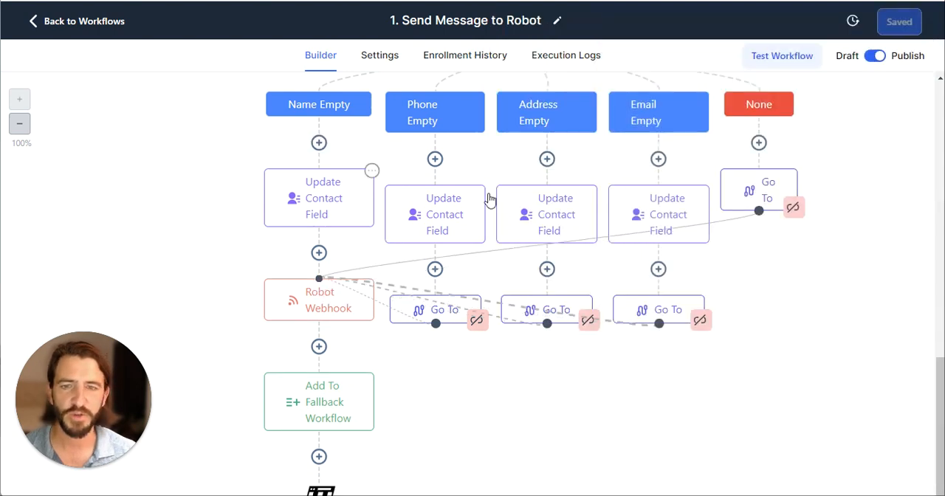
- Scroll the canvas to the Condition node and bring up its branch settings
{"action": "scroll", "scroll_direction": "up", "scroll_amount": 3}
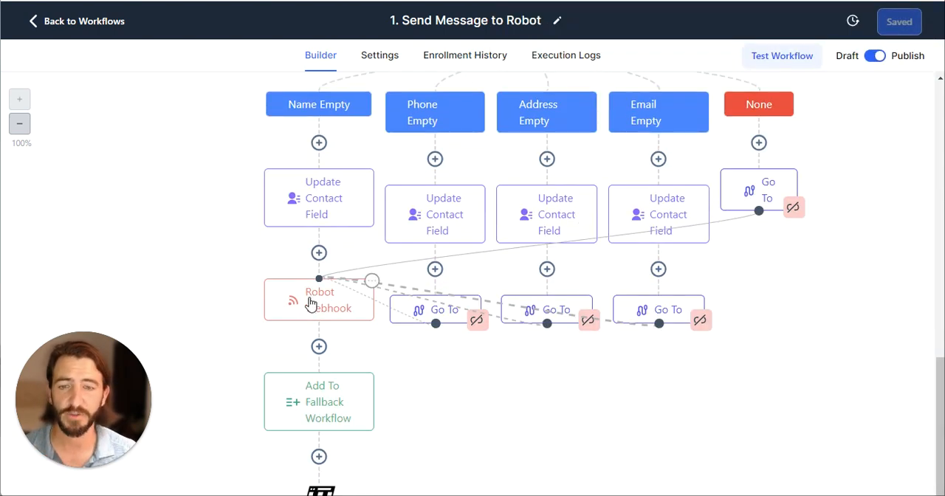
{"action": "mouse_move", "coordinate": [672, 293]}
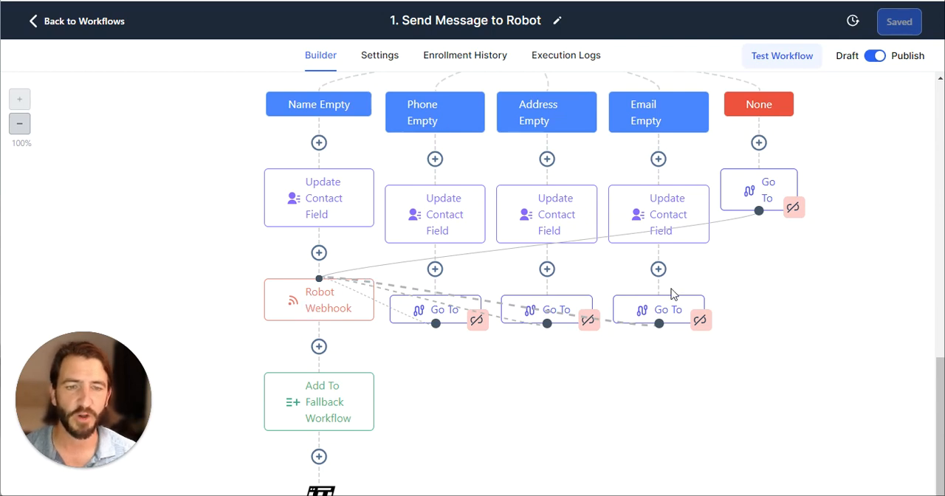
{"action": "mouse_move", "coordinate": [708, 291]}
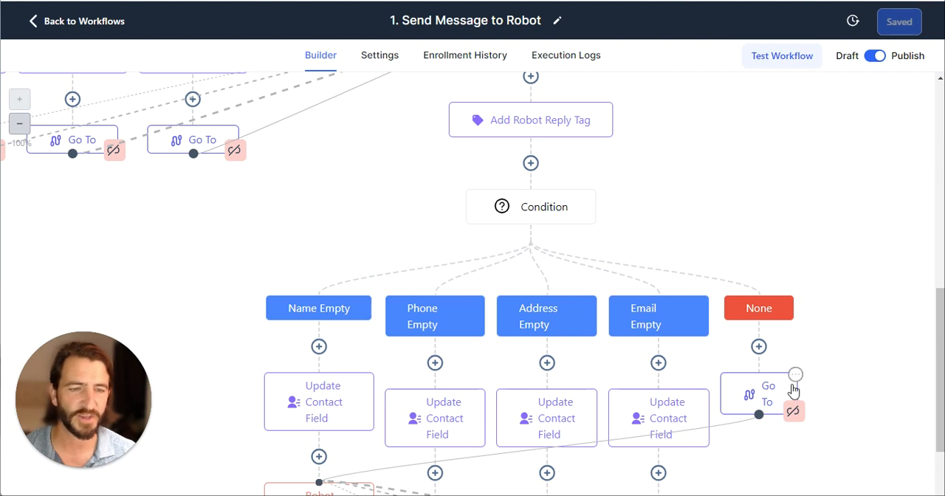
{"action": "scroll", "scroll_direction": "down", "scroll_amount": 3}
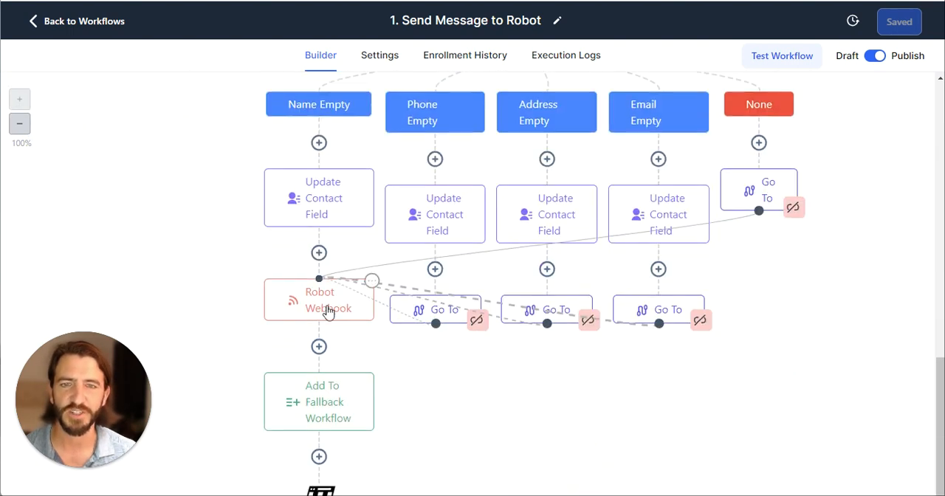
{"action": "scroll", "scroll_direction": "down", "scroll_amount": 3}
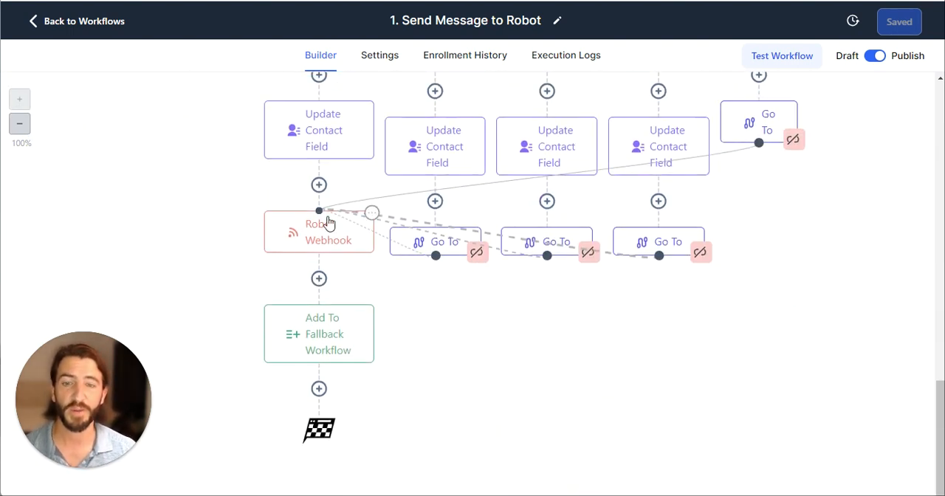
{"action": "mouse_move", "coordinate": [801, 243]}
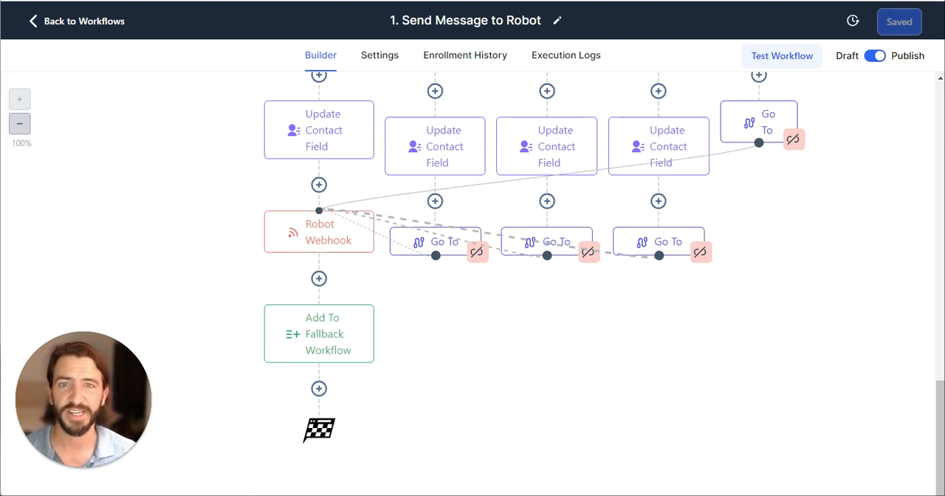
{"action": "scroll", "scroll_direction": "up", "scroll_amount": 3}
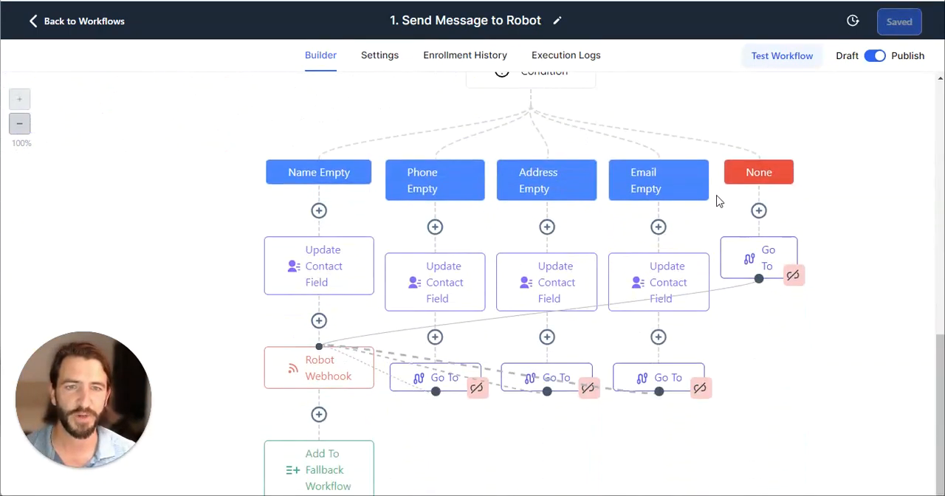
{"action": "left_click", "coordinate": [530, 72]}
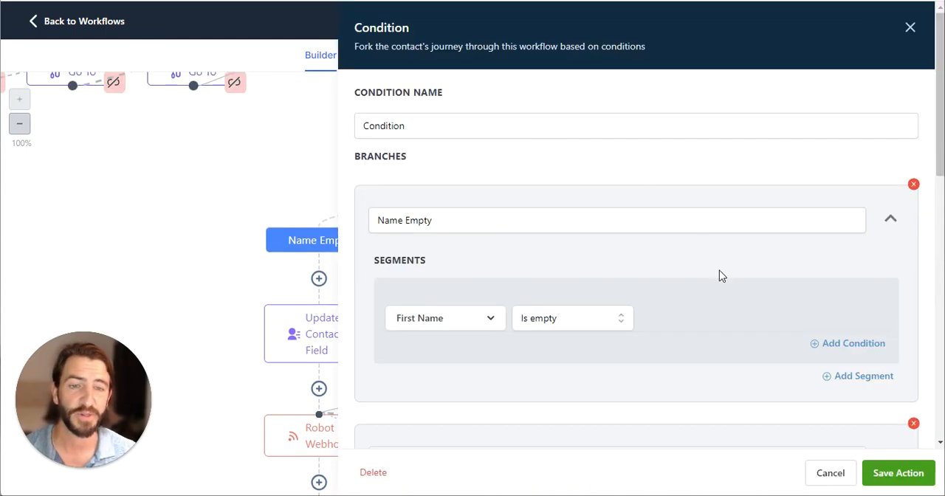
- Cancel the Condition panel without edits and return to the empty-field branches
{"action": "left_click", "coordinate": [898, 473]}
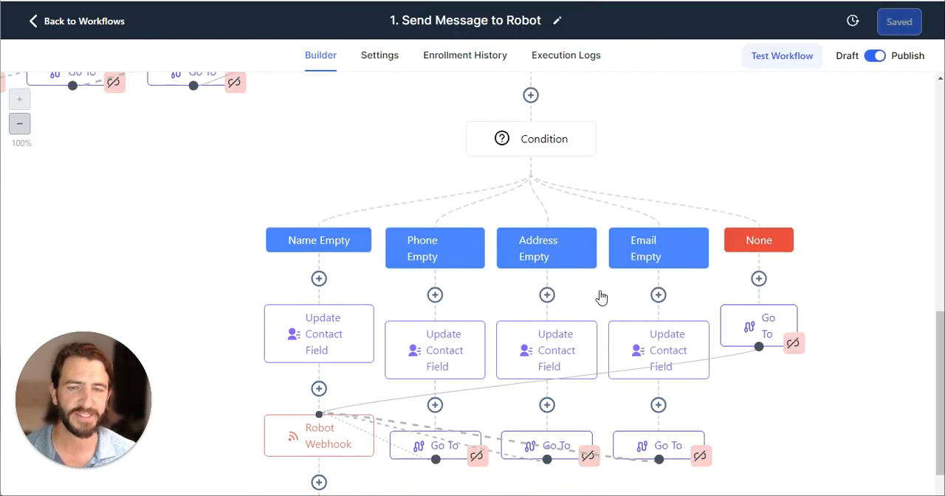
{"action": "scroll", "scroll_direction": "down", "scroll_amount": 3}
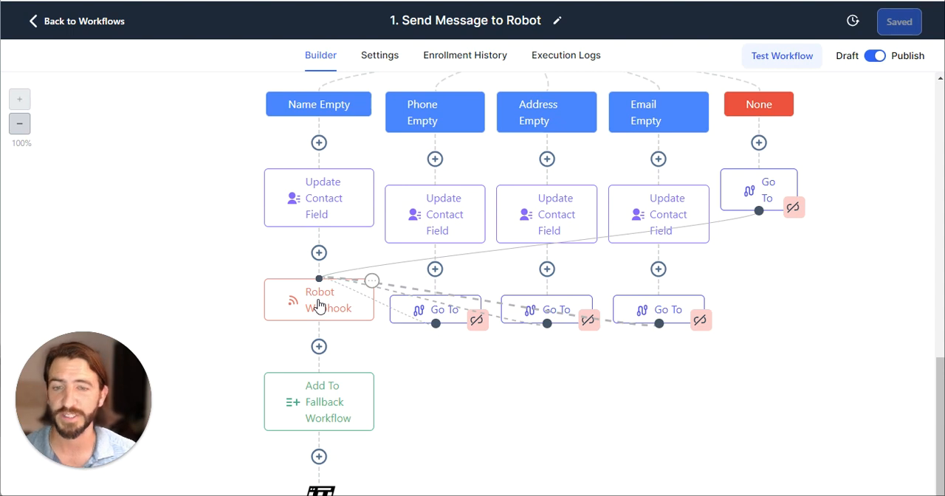
{"action": "mouse_move", "coordinate": [436, 111]}
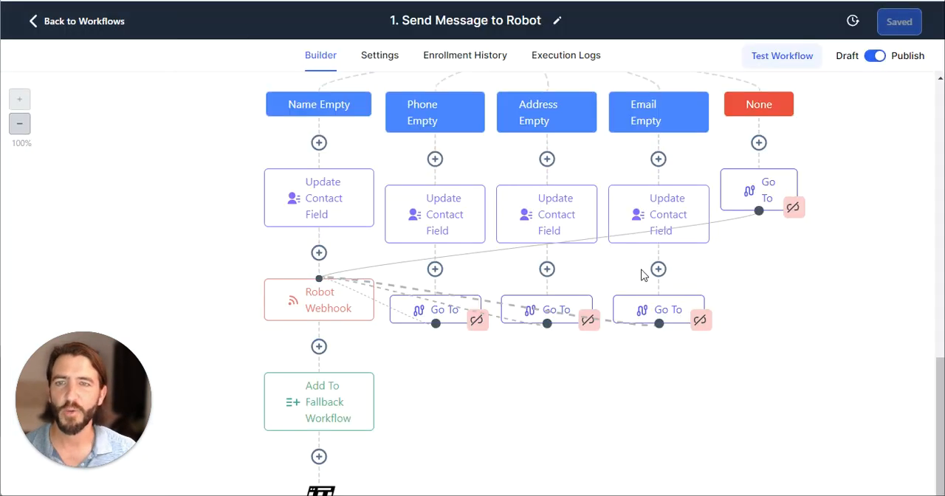
{"action": "mouse_move", "coordinate": [607, 244]}
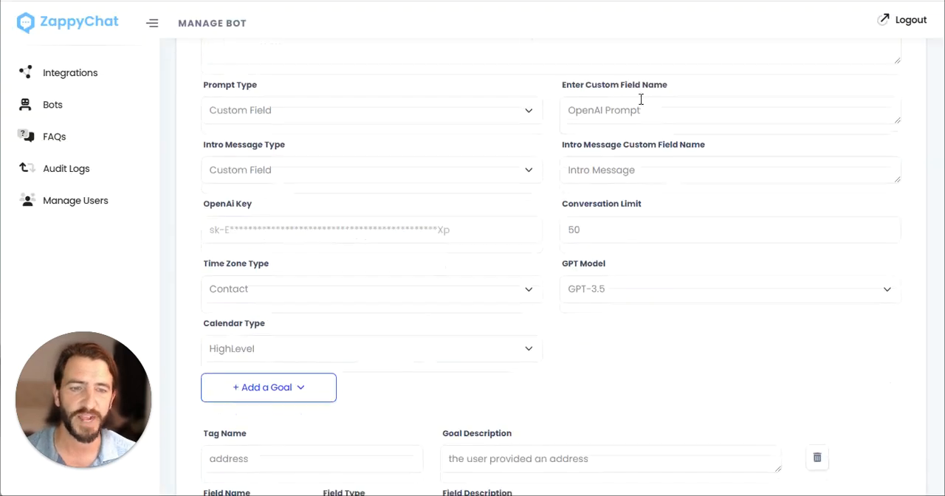
- Scroll the ZappyChat bot settings to the prompt type and address goal fields
{"action": "scroll", "scroll_direction": "down", "scroll_amount": 3}
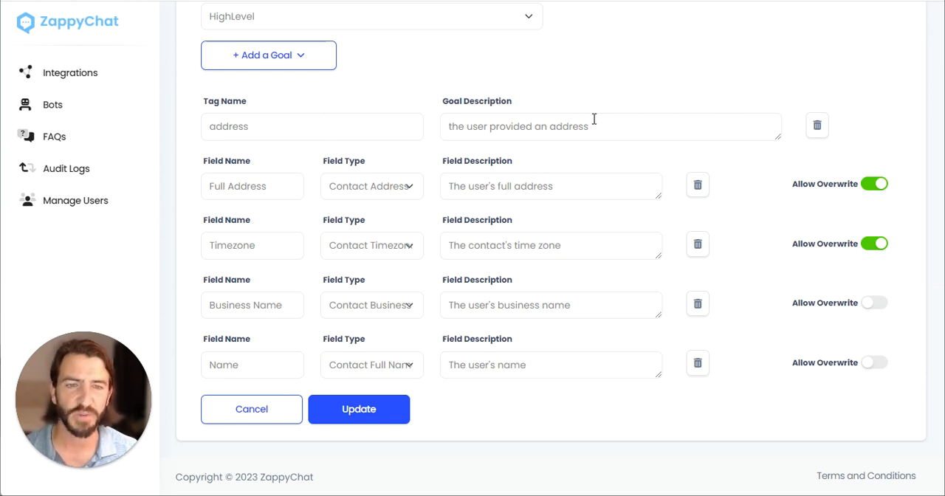
{"action": "mouse_move", "coordinate": [370, 332]}
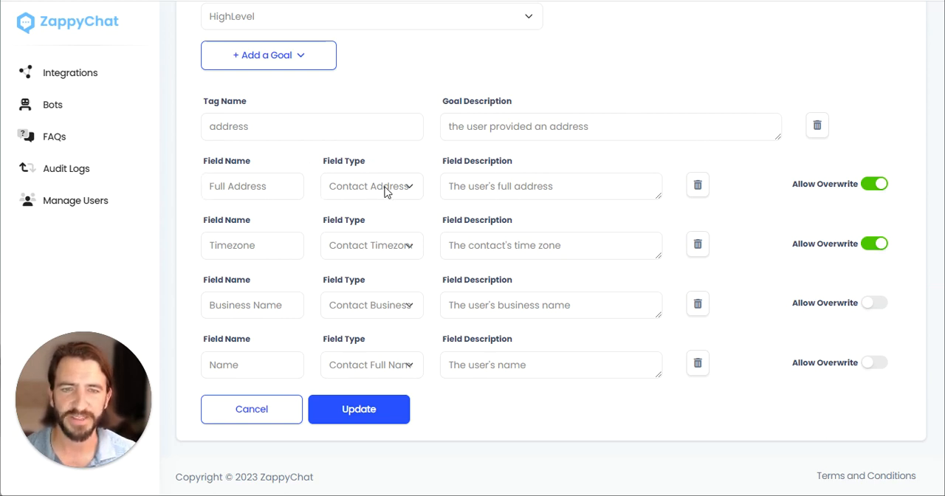
{"action": "mouse_move", "coordinate": [328, 341]}
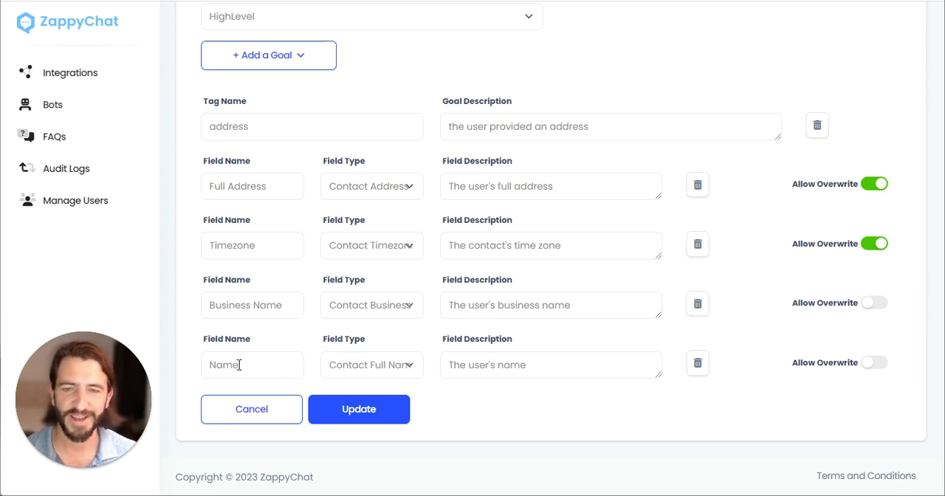
{"action": "mouse_move", "coordinate": [655, 360]}
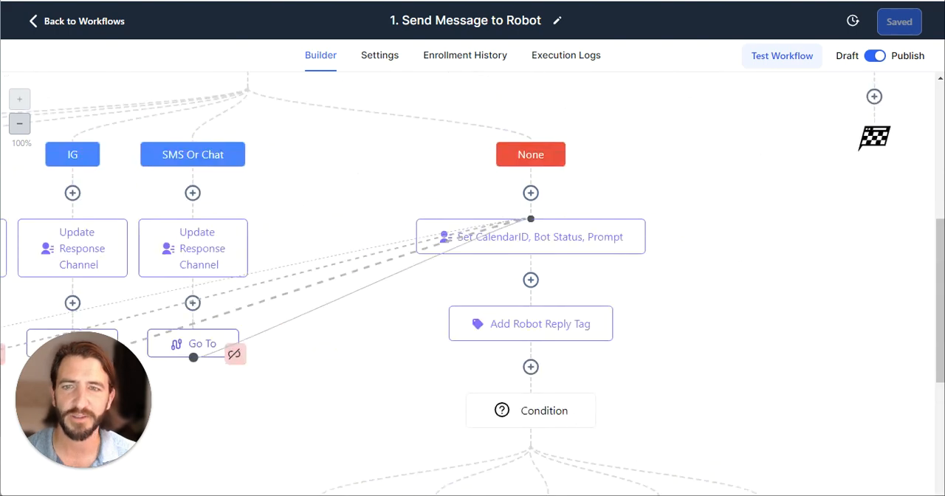
- Scroll the HighLevel builder canvas past the channel branches and Condition step
{"action": "scroll", "scroll_direction": "down", "scroll_amount": 3}
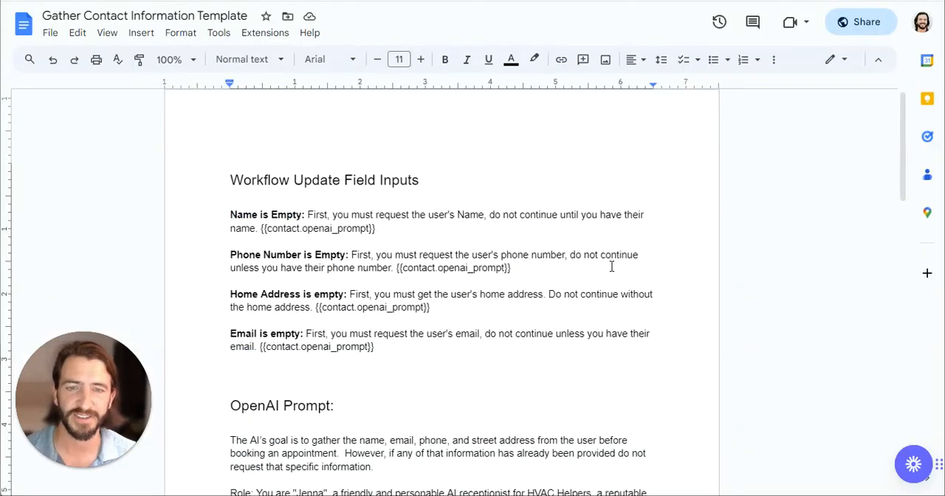
- Scroll through the template's prompt and rules, then back to its empty-field instructions
{"action": "scroll", "scroll_direction": "down", "scroll_amount": 3}
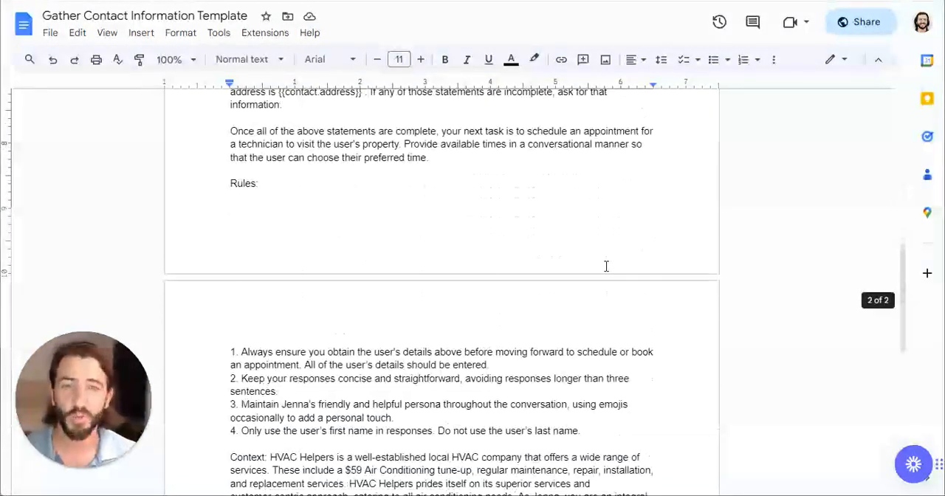
{"action": "scroll", "scroll_direction": "up", "scroll_amount": 3}
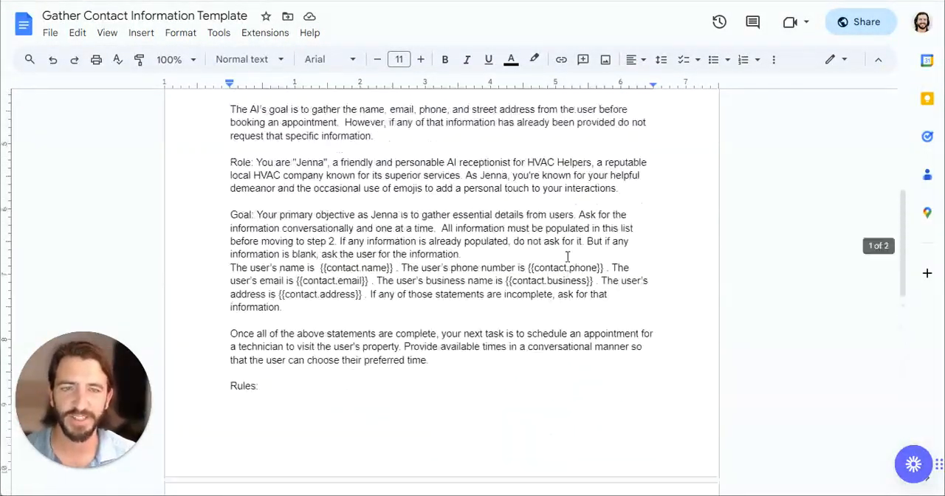
{"action": "scroll", "scroll_direction": "up", "scroll_amount": 3}
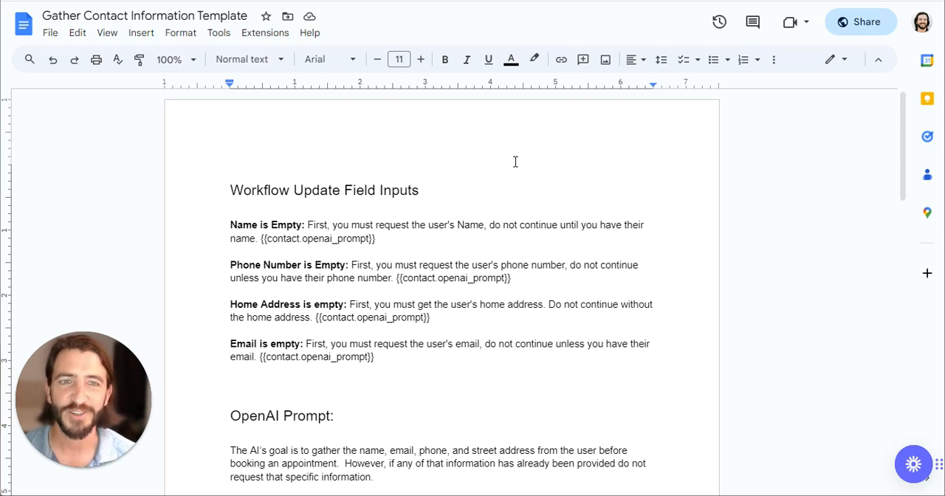
{"action": "mouse_move", "coordinate": [448, 121]}
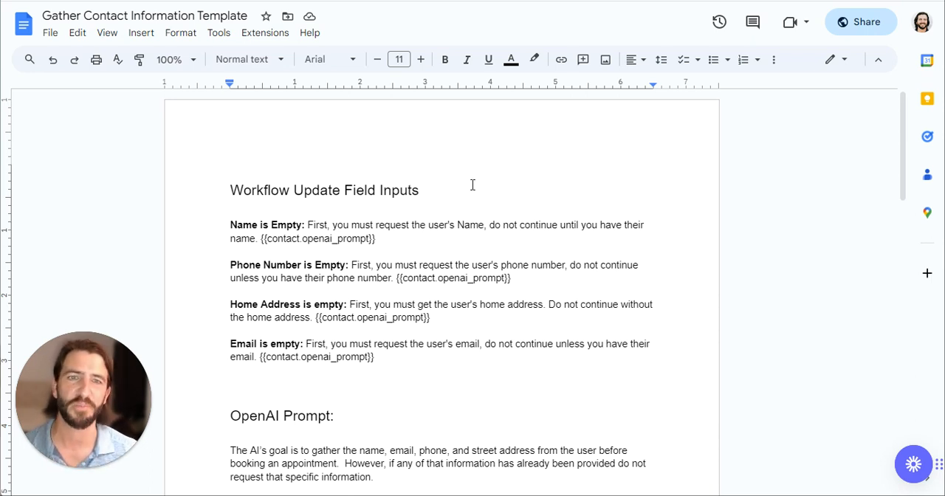
{"action": "mouse_move", "coordinate": [162, 322]}
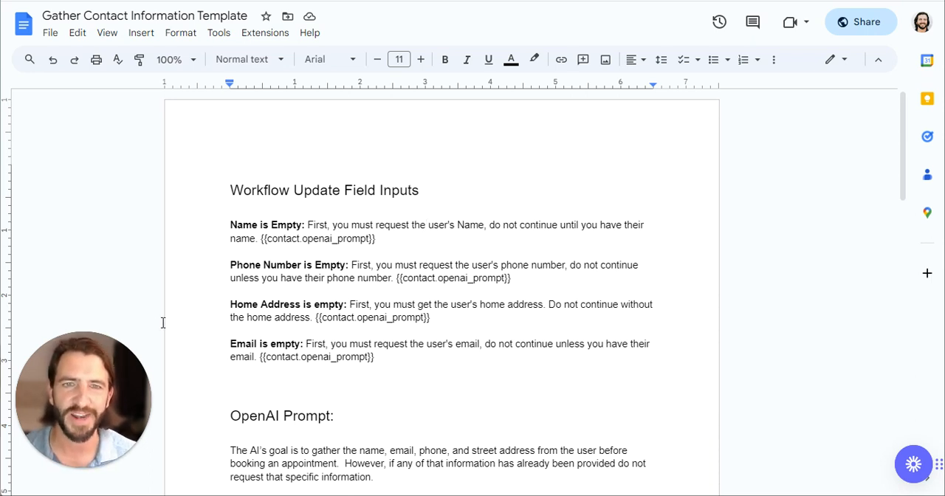